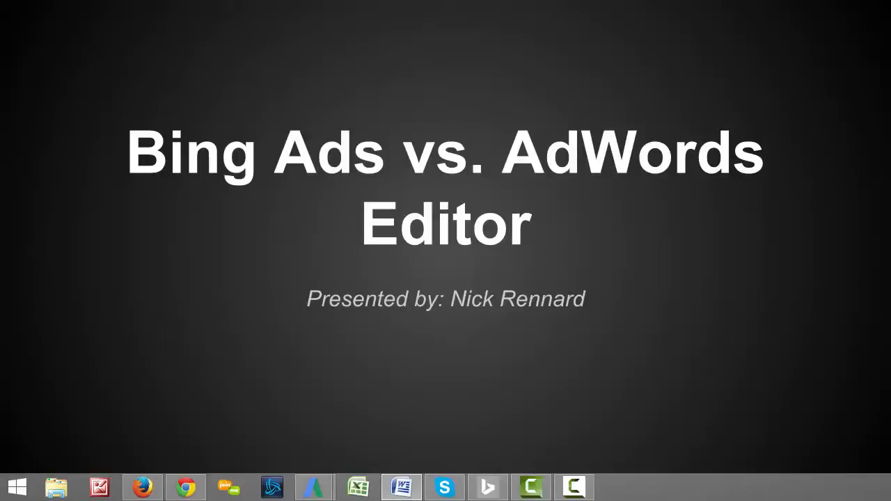
mouse_move(353, 452)
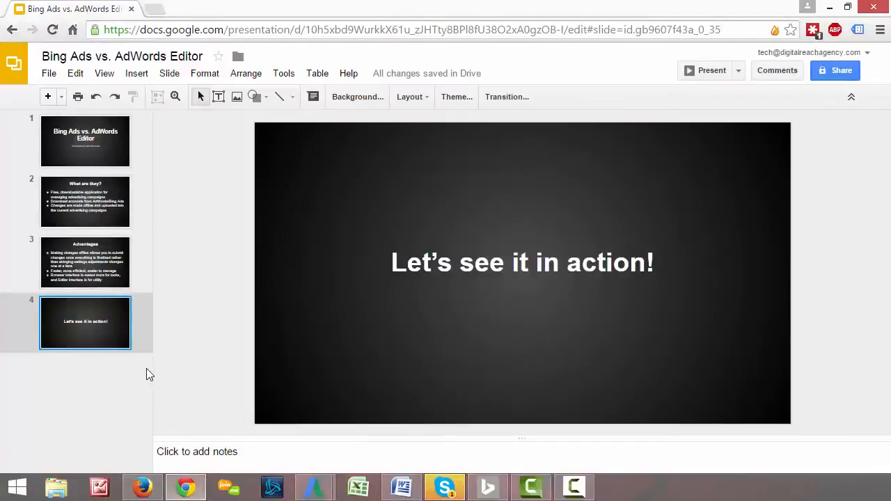
mouse_move(177, 421)
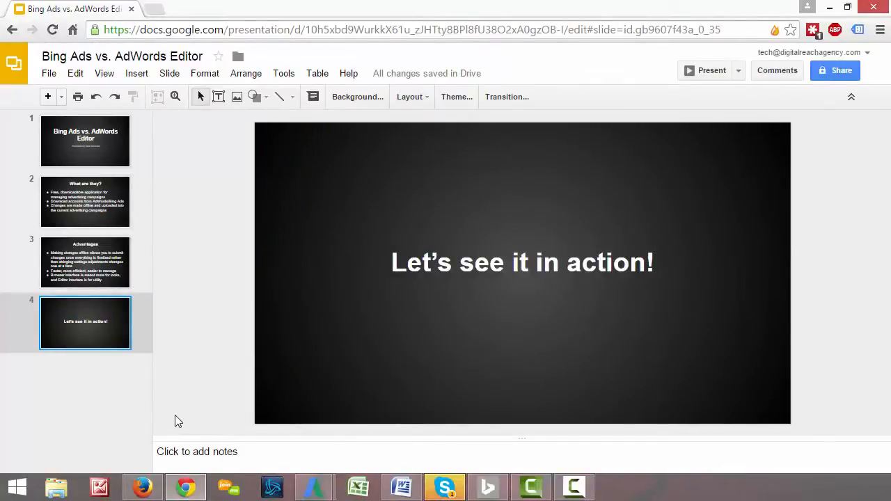
mouse_move(314, 485)
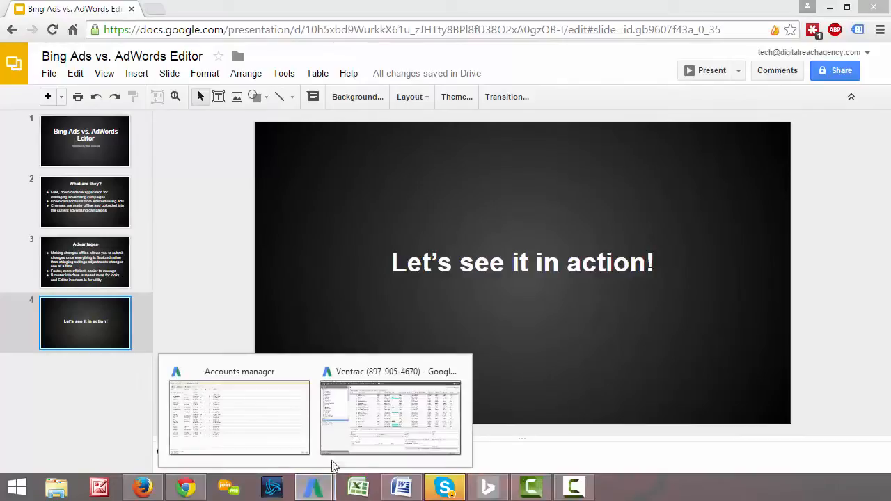
Bring up the AdWords Editor accounts window and expand the Digital Reach Agency manager account.
click(239, 418)
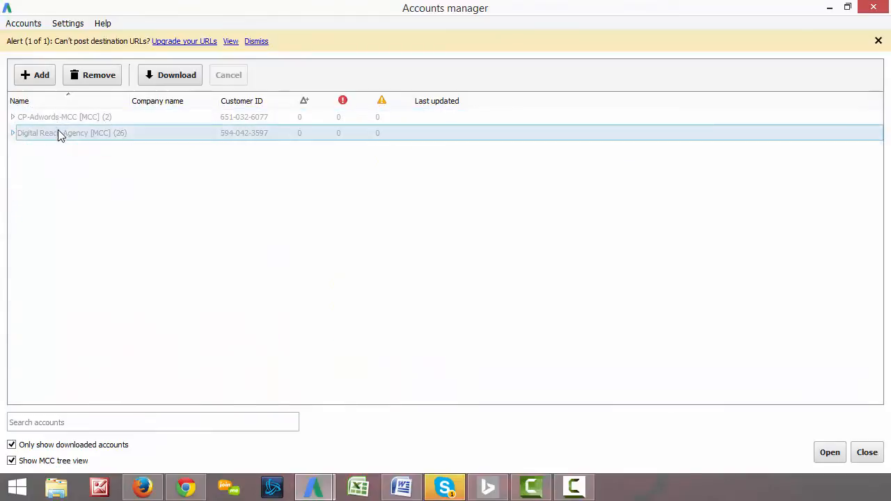
mouse_move(17, 139)
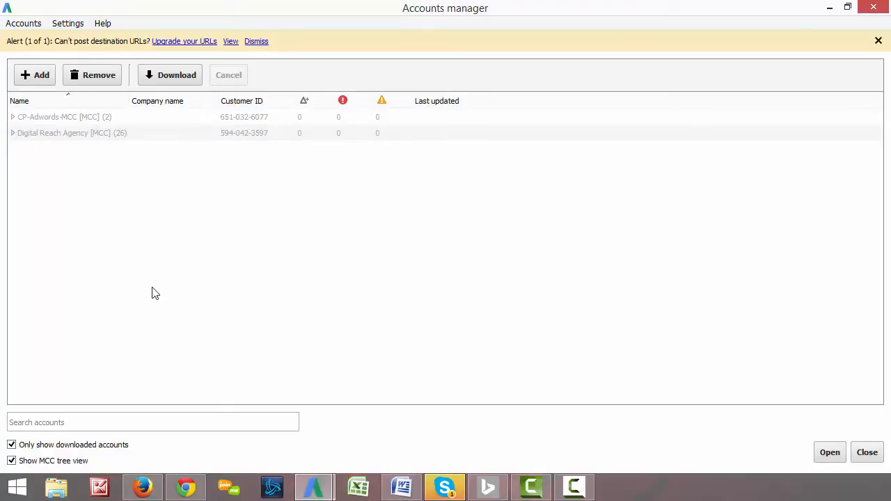
mouse_move(159, 248)
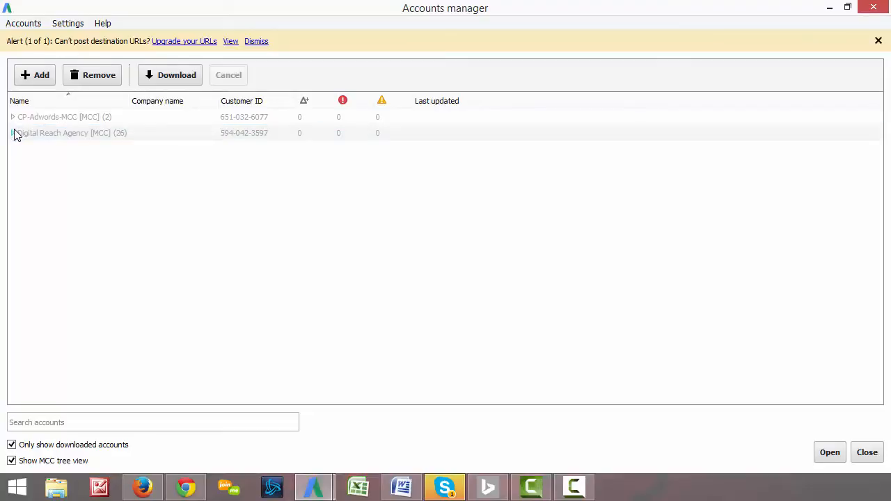
click(13, 132)
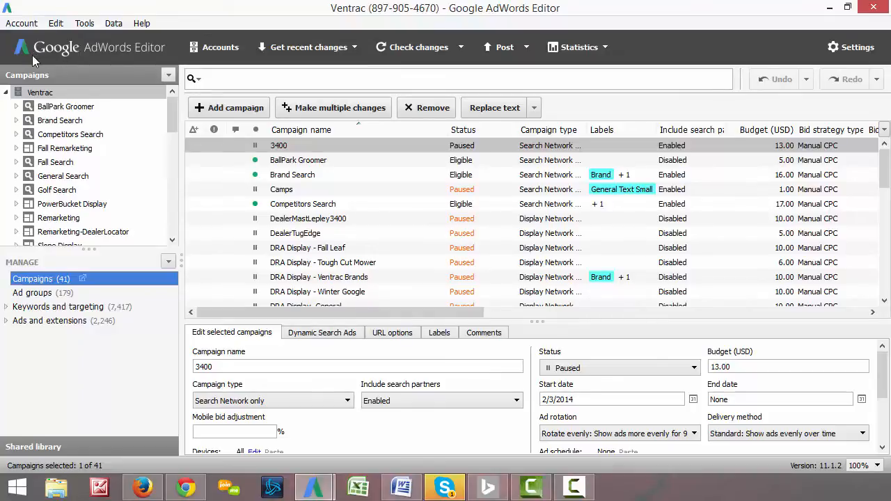
mouse_move(271, 360)
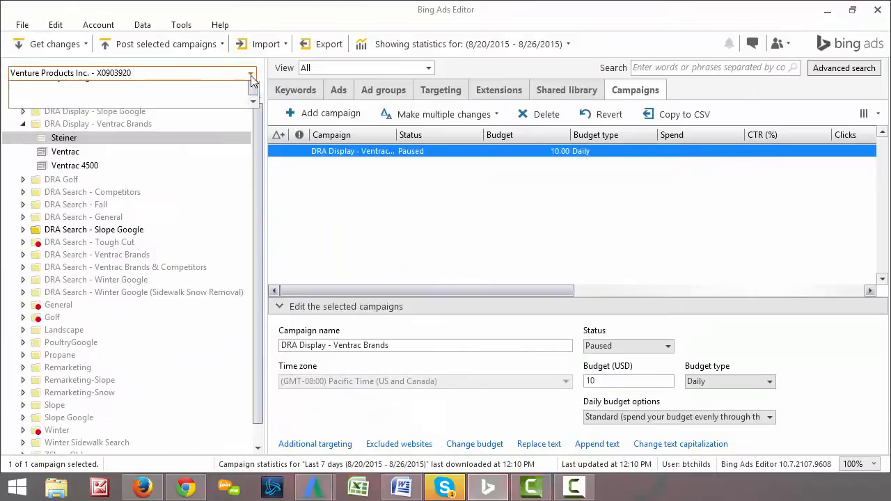
click(253, 72)
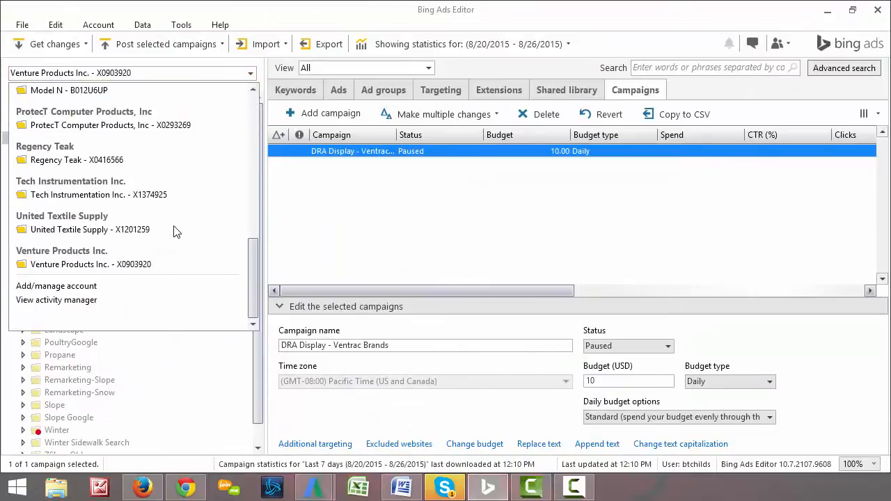
click(91, 264)
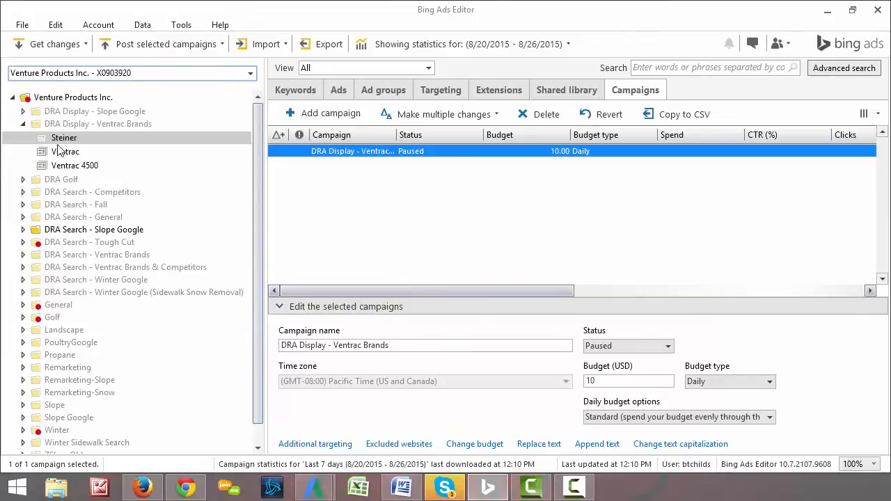
mouse_move(416, 209)
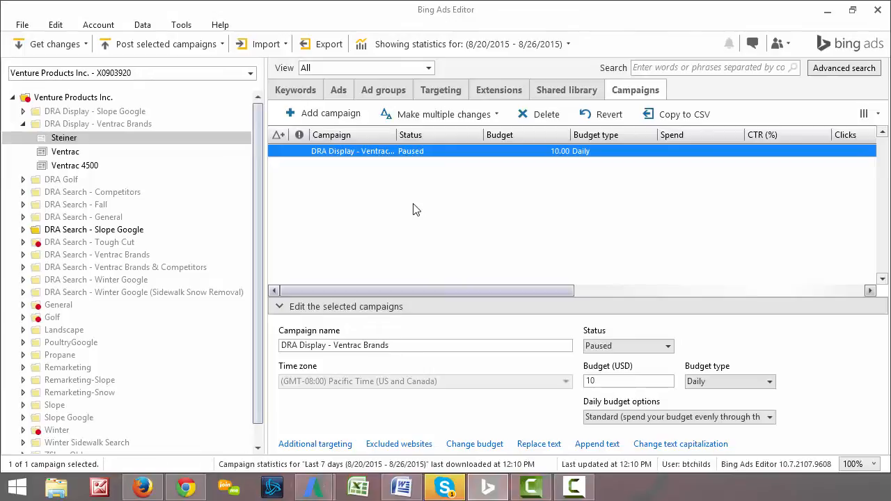
mouse_move(355, 379)
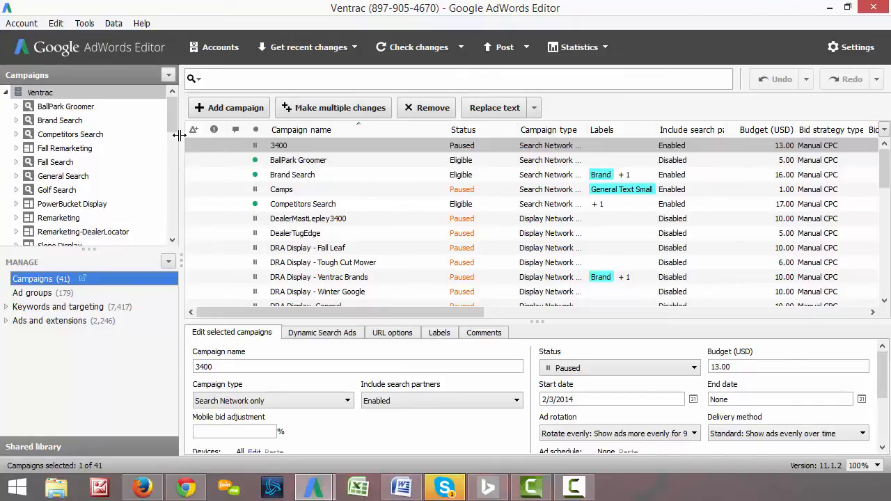
mouse_move(609, 56)
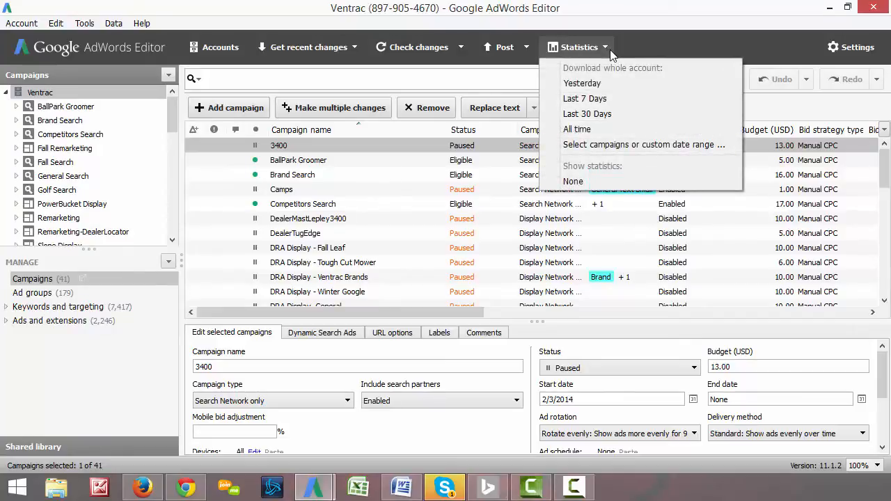
mouse_move(584, 98)
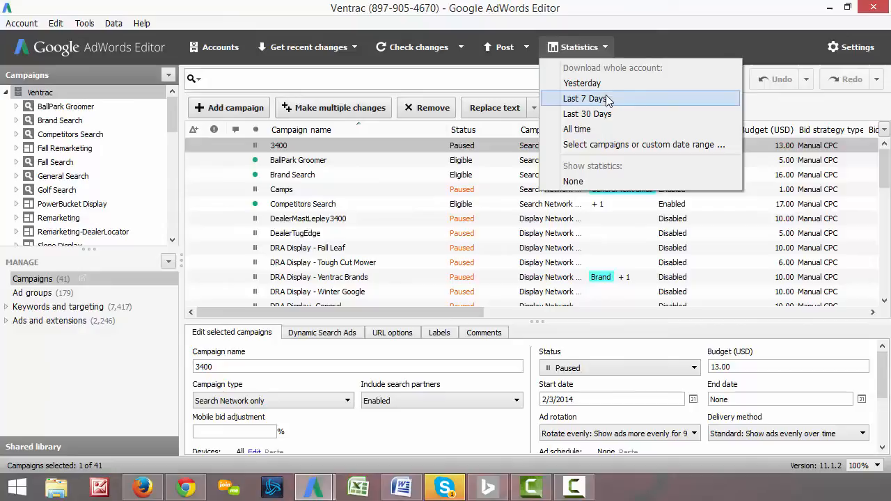
mouse_move(595, 104)
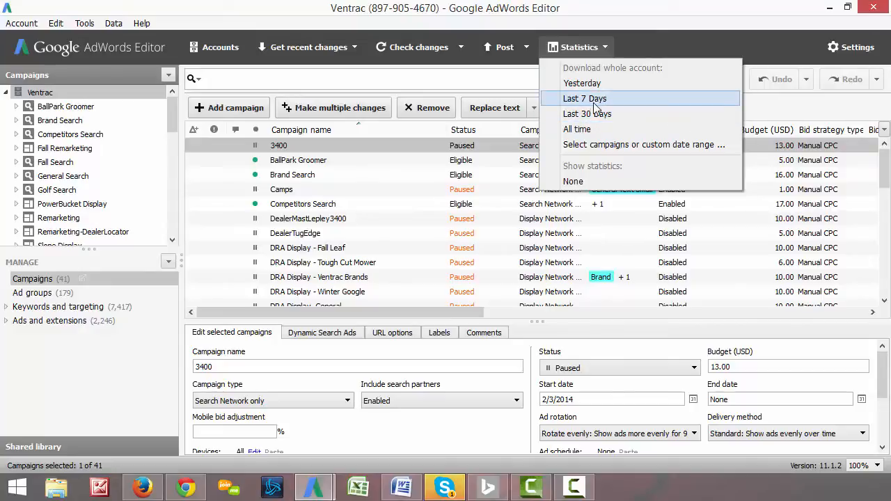
mouse_move(586, 113)
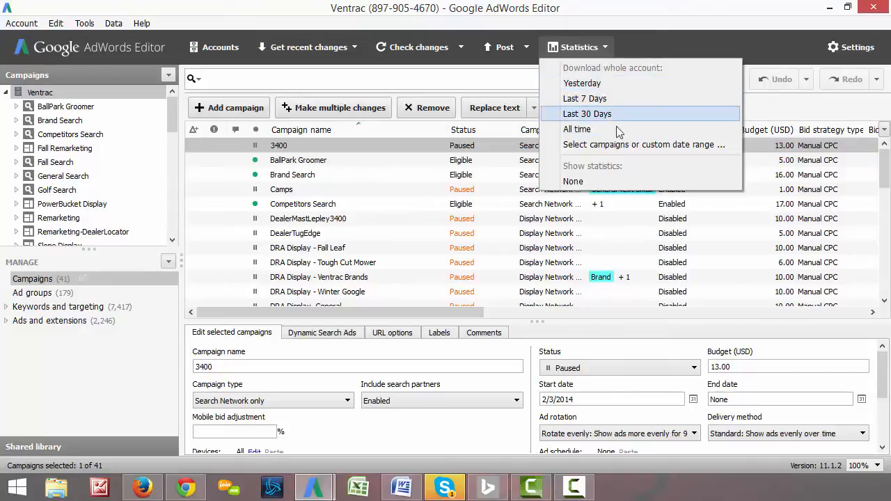
mouse_move(619, 144)
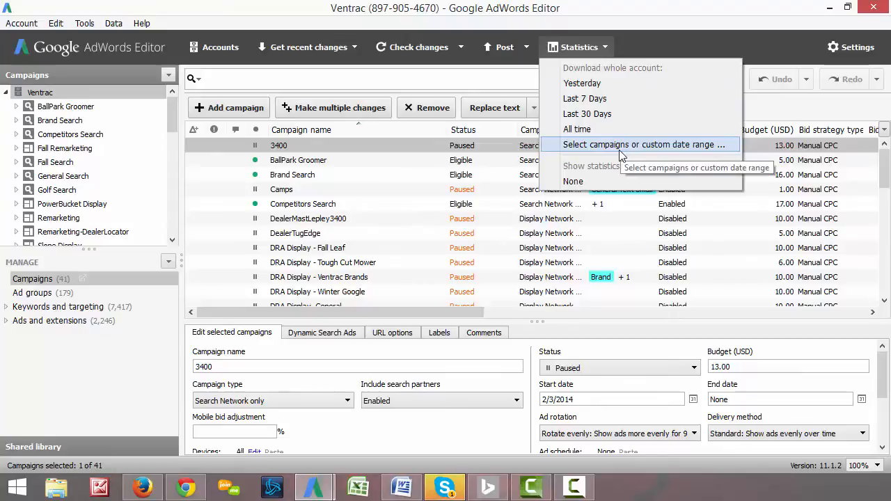
Set a custom statistics date range for all Ventrac campaigns and start the download.
click(641, 144)
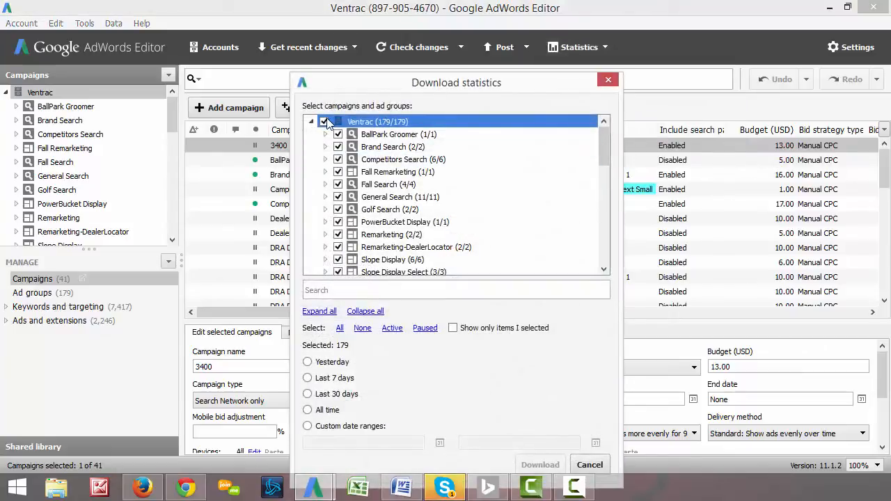
mouse_move(290, 435)
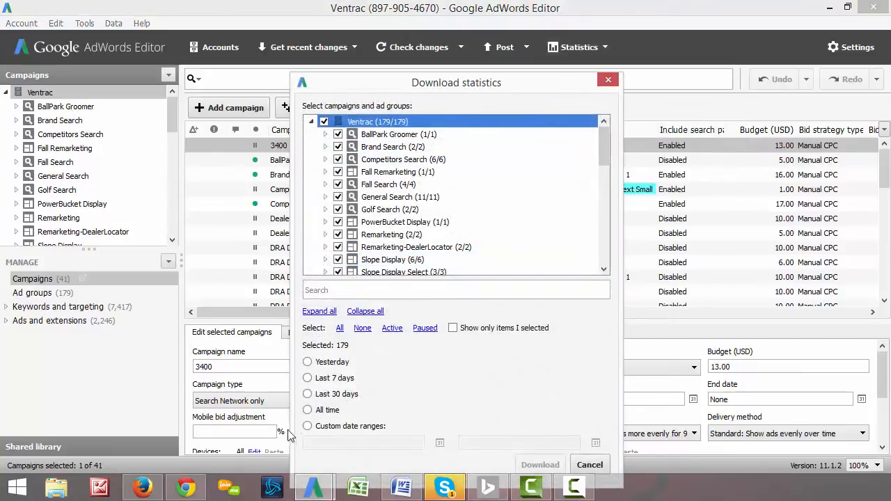
click(307, 425)
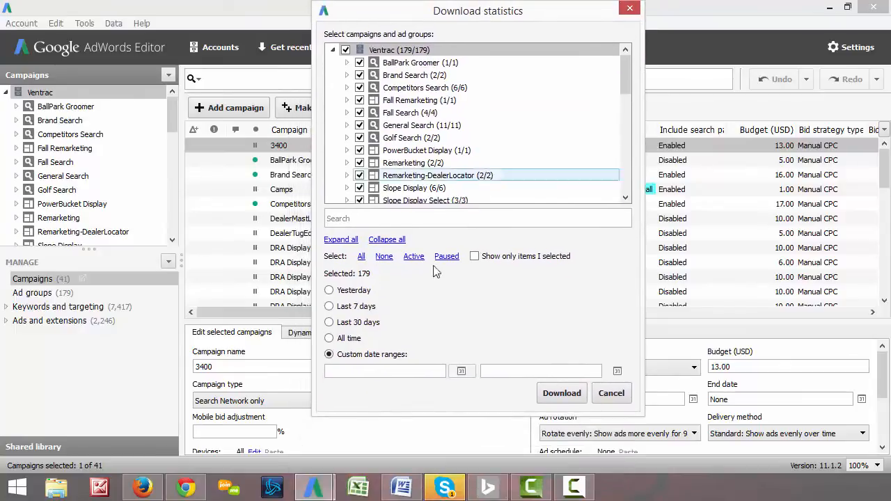
click(461, 370)
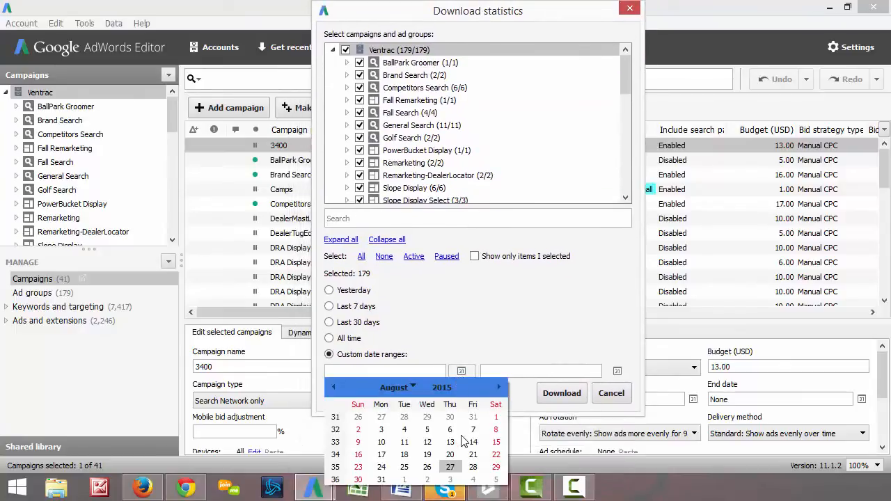
mouse_move(497, 421)
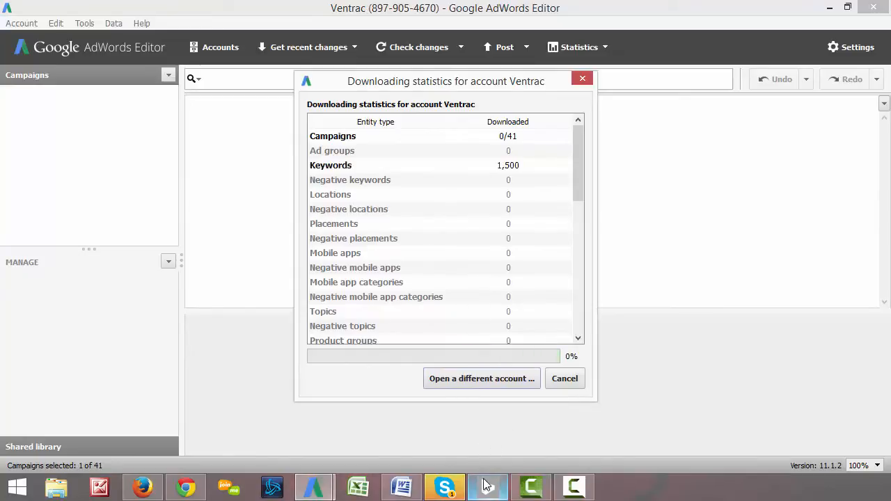
click(486, 486)
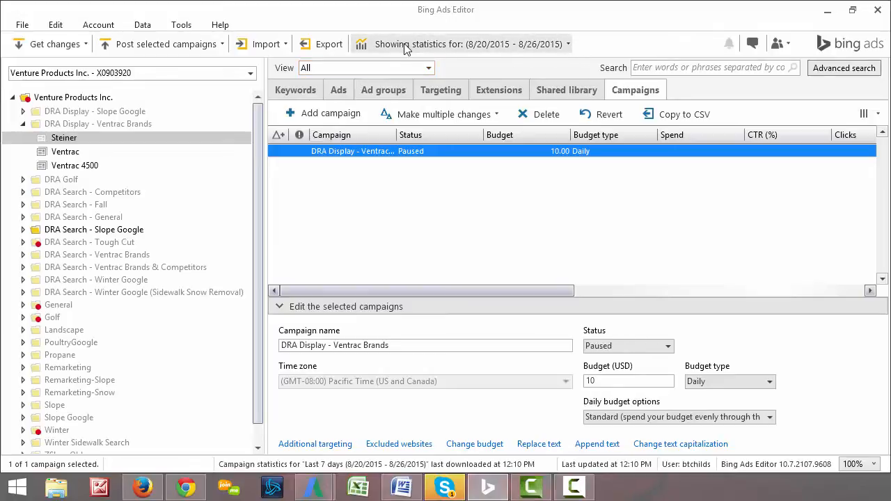
Open the statistics date-range choices for Venture Products Inc. in Bing Ads Editor.
click(463, 44)
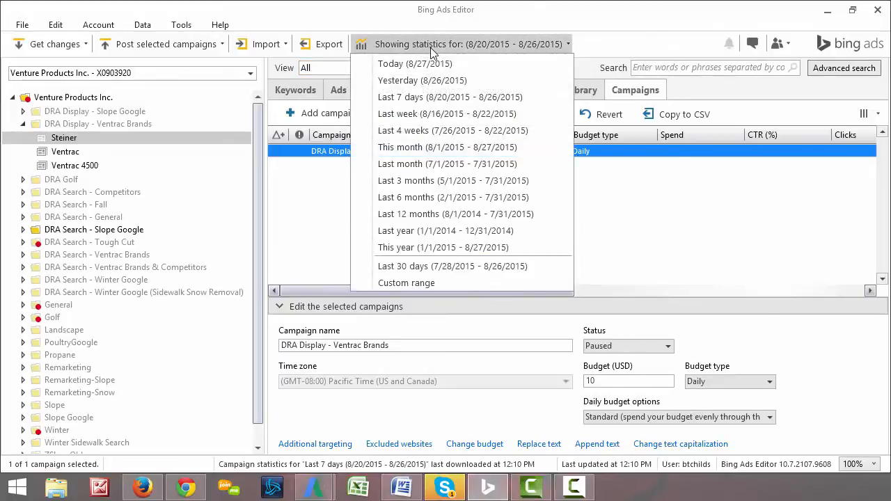
mouse_move(423, 80)
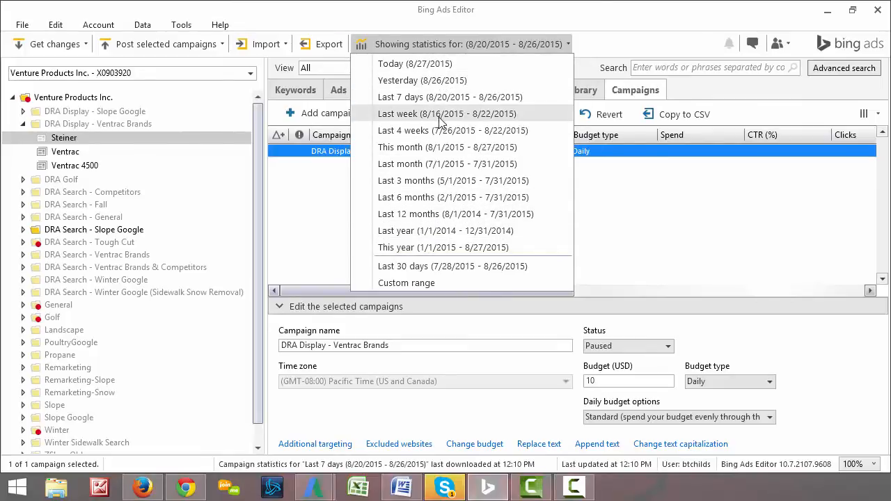
mouse_move(415, 283)
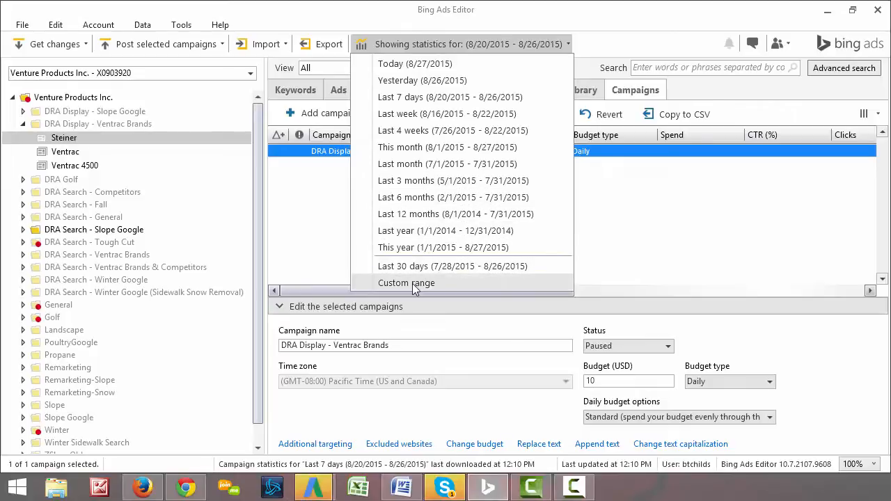
mouse_move(407, 282)
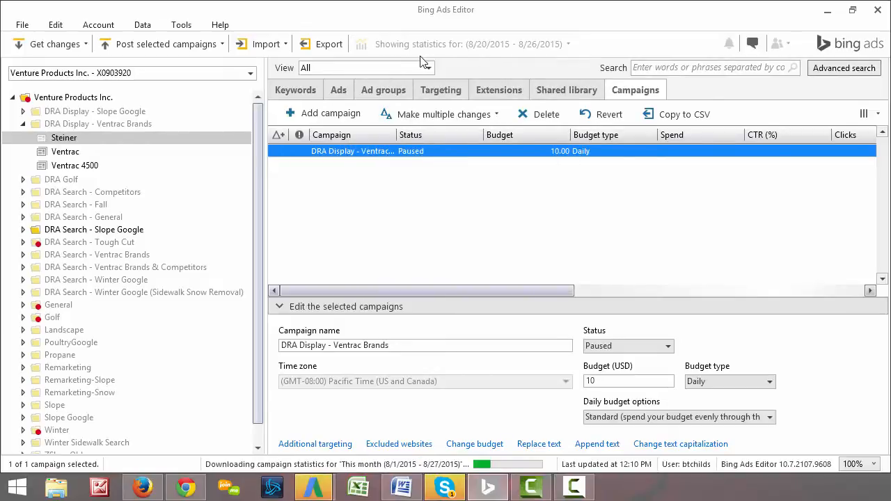
mouse_move(755, 63)
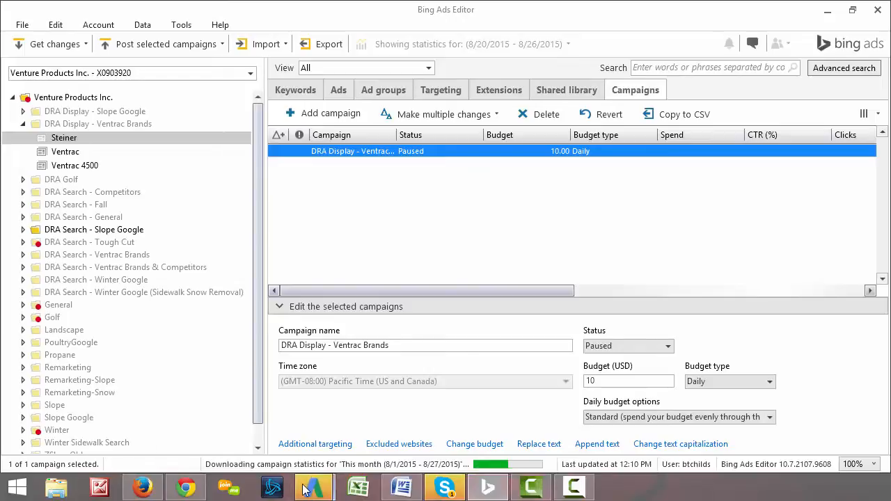
mouse_move(312, 485)
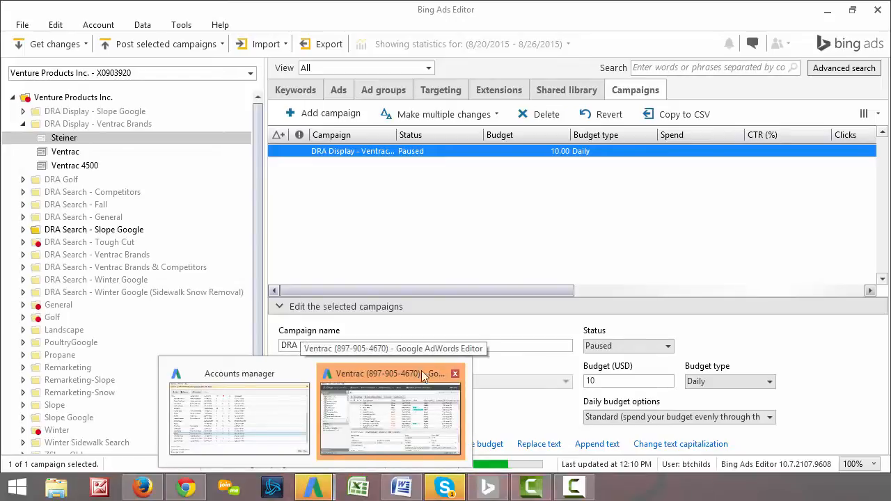
Return to the Ventrac account and choose Get recent changes > More data (slower).
click(390, 410)
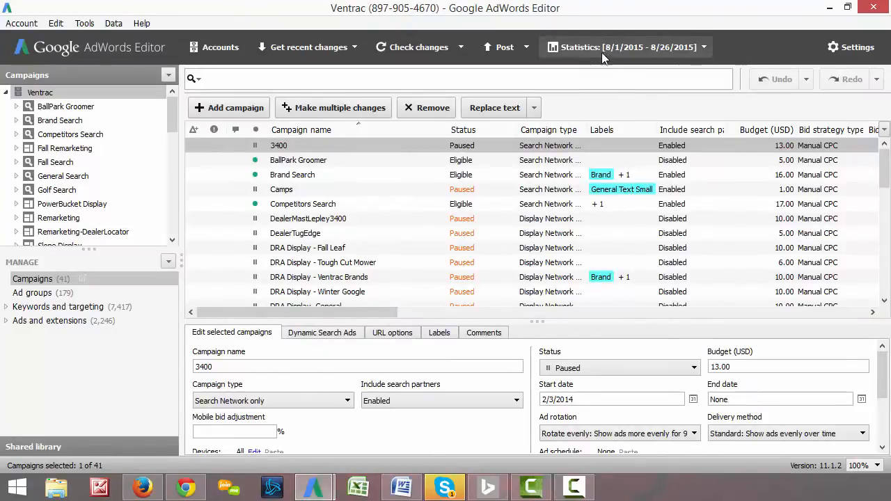
mouse_move(634, 61)
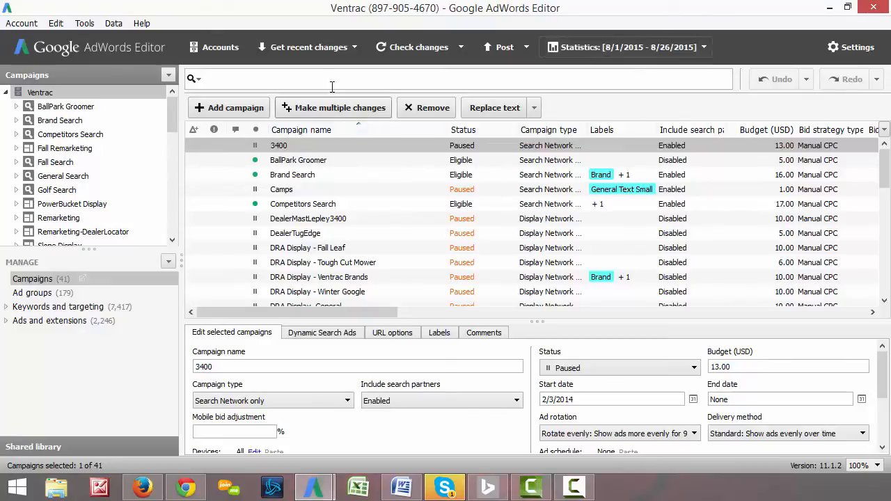
click(307, 47)
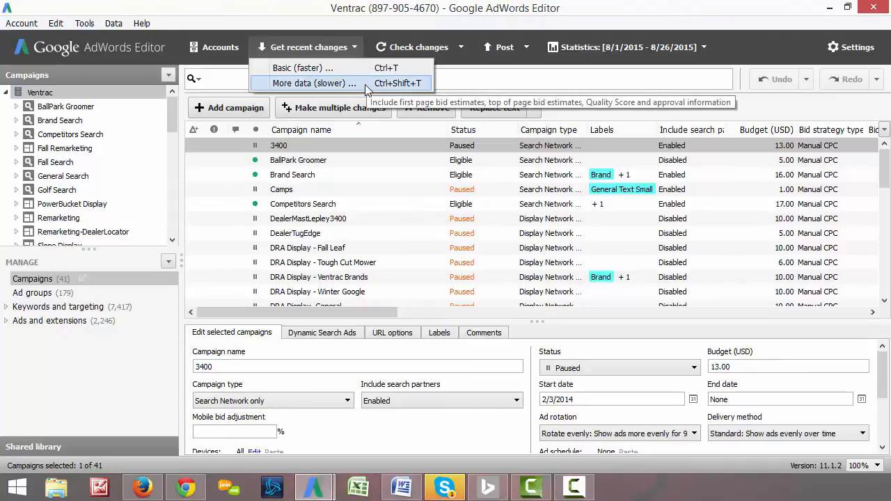
click(314, 83)
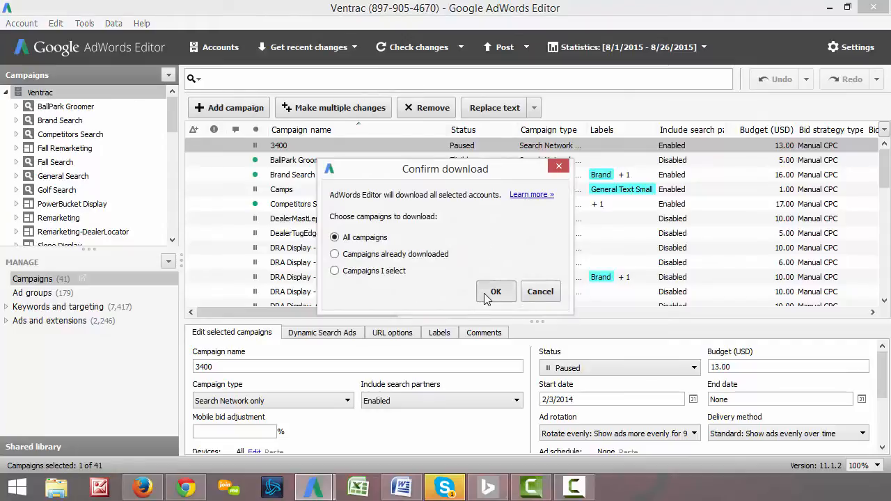
Keep All campaigns selected and confirm the download with OK.
click(495, 291)
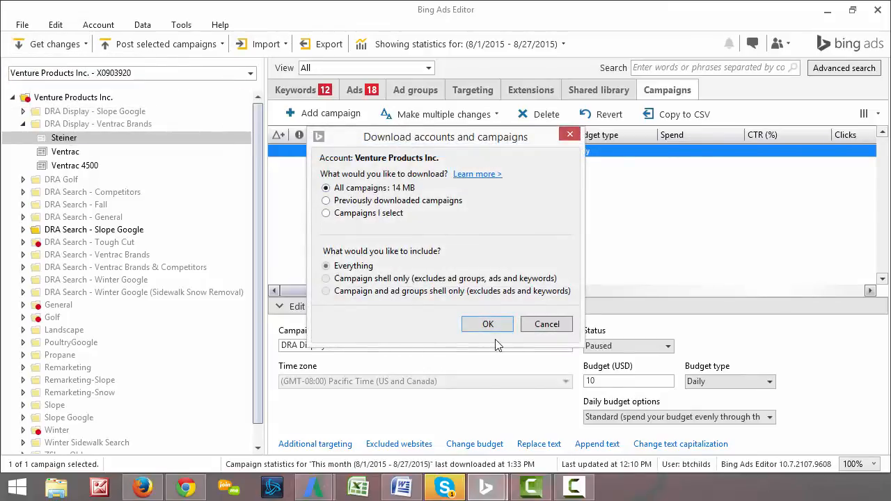
Download all Venture Products Inc. campaigns with everything, switching to AdWords Editor meanwhile.
click(487, 324)
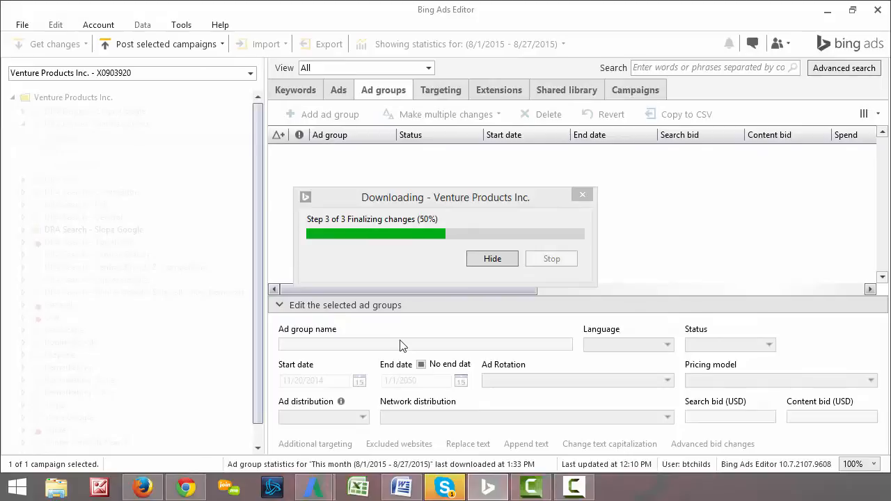
mouse_move(315, 487)
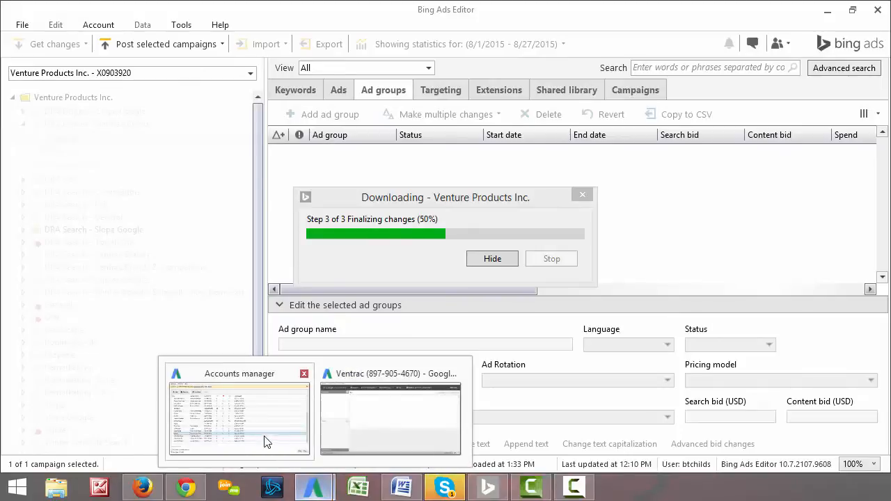
click(389, 411)
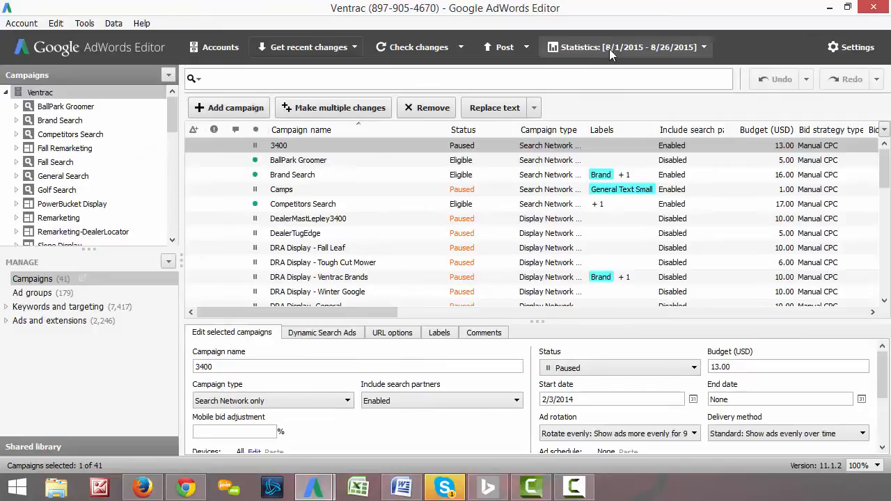
mouse_move(632, 57)
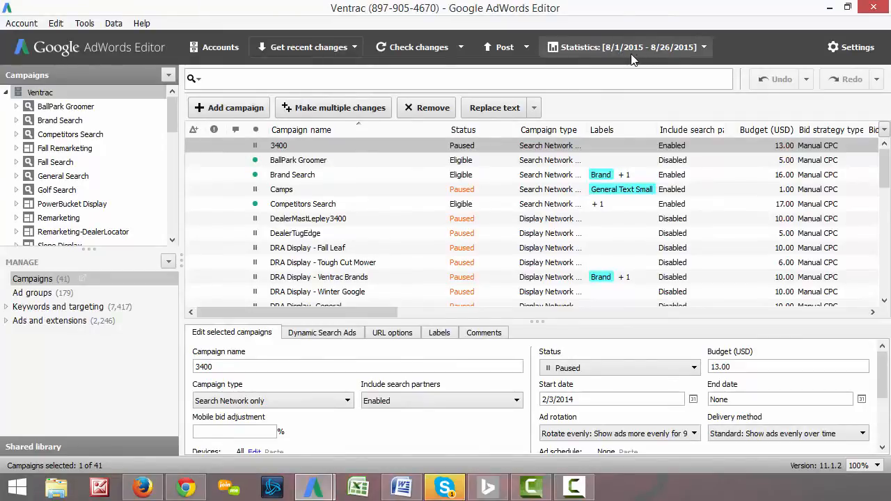
mouse_move(501, 484)
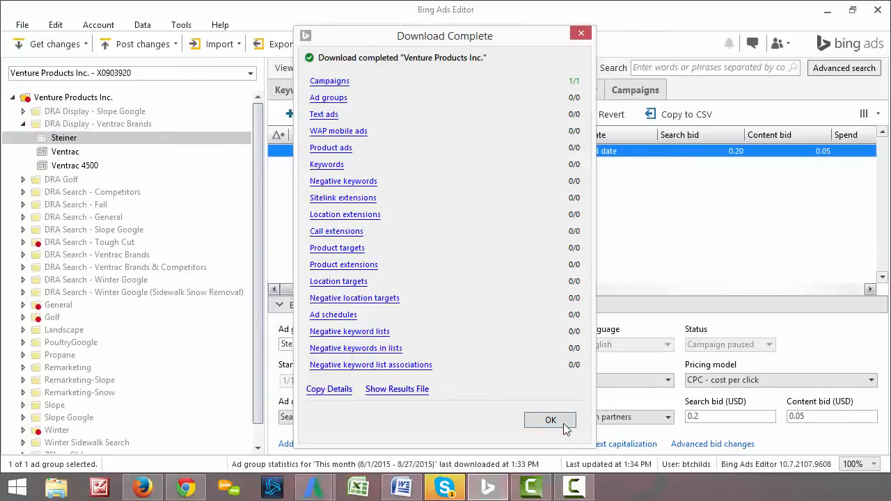
Dismiss the Download Complete report, leaving the paused Steiner ad group in view.
click(551, 420)
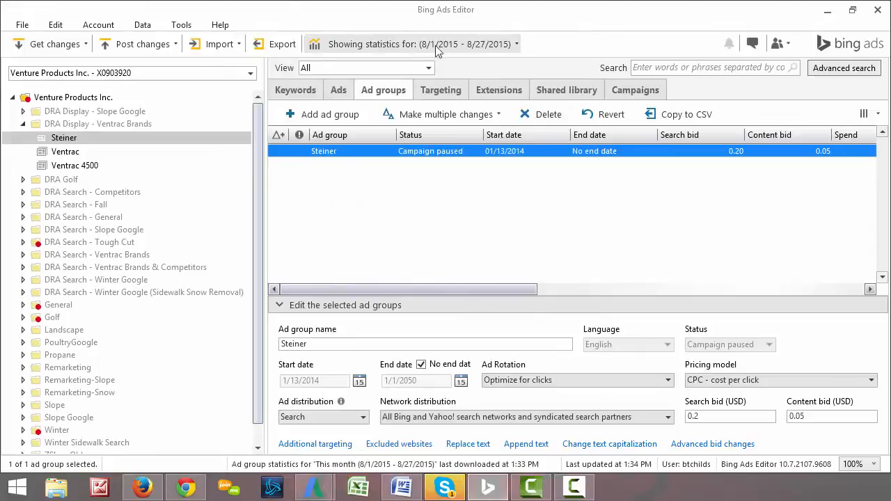
mouse_move(49, 44)
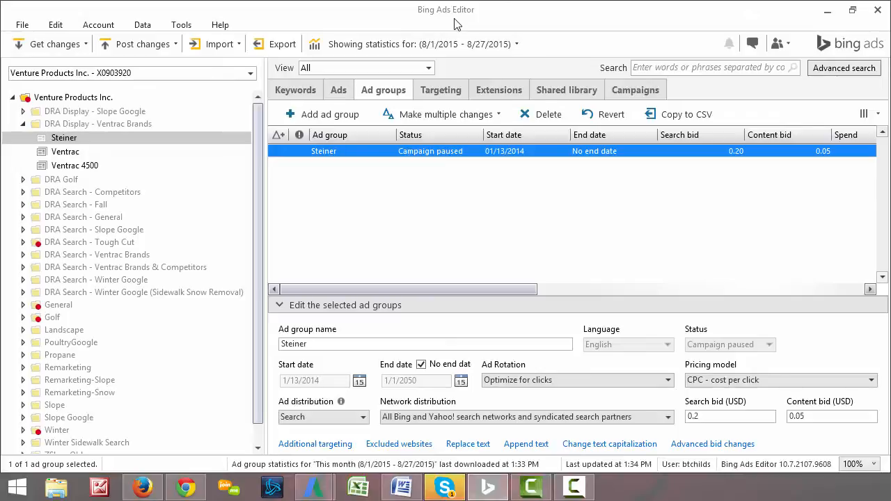
mouse_move(355, 96)
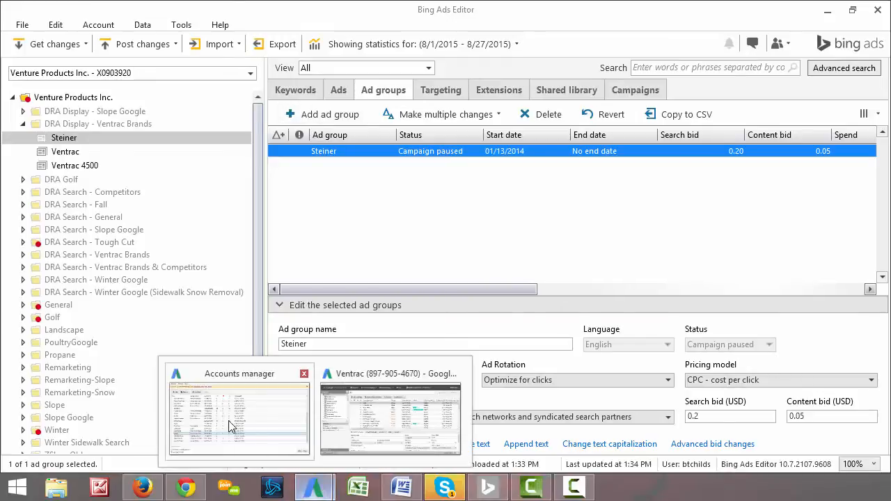
mouse_move(454, 403)
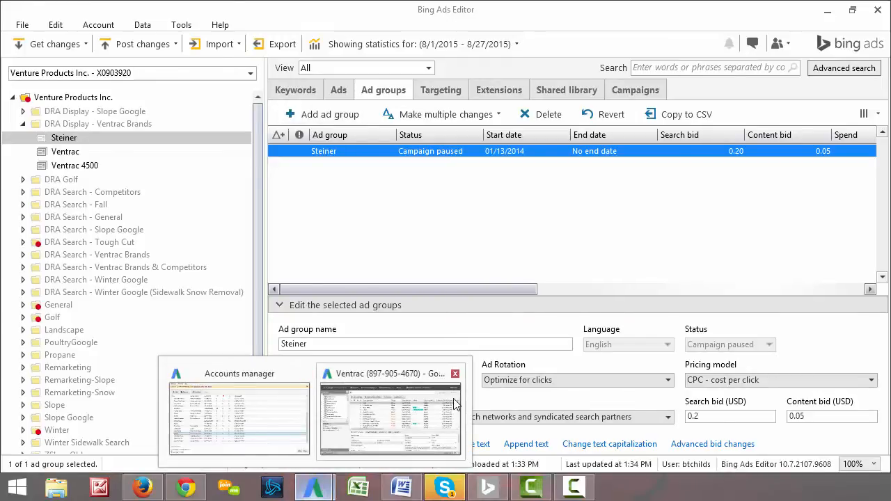
Switch to the Ventrac account window showing its 41-campaign list.
click(390, 414)
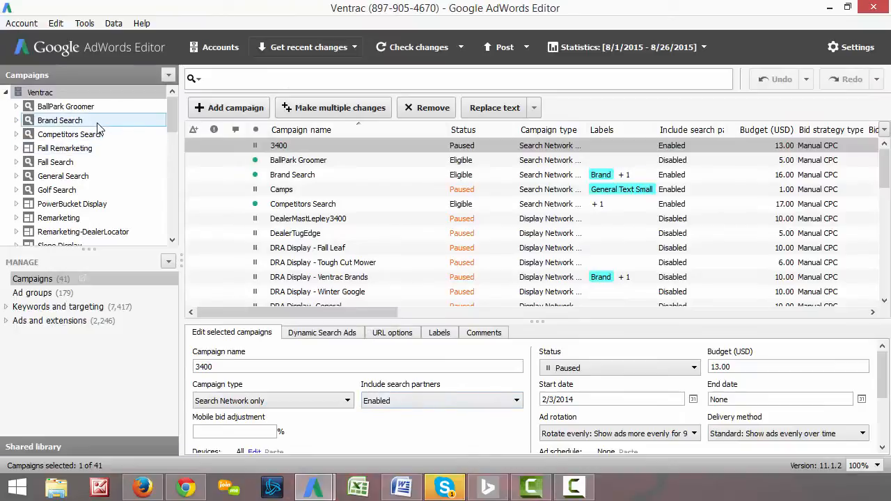
mouse_move(80, 91)
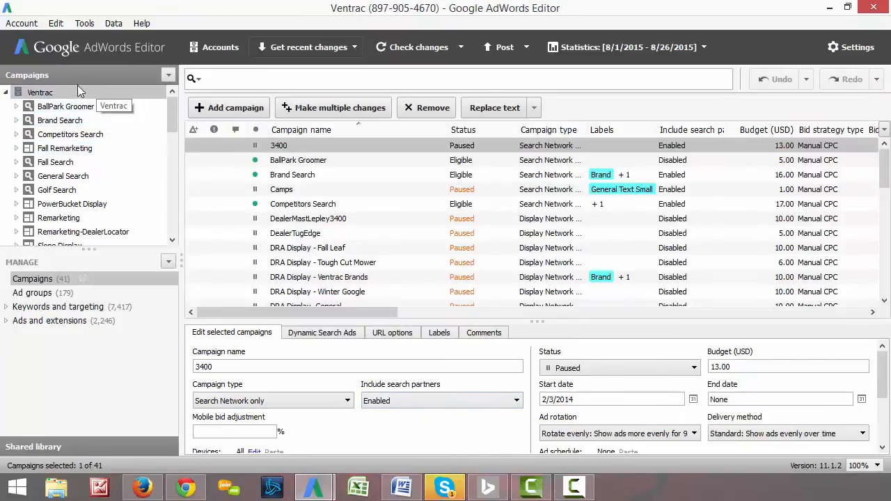
mouse_move(17, 112)
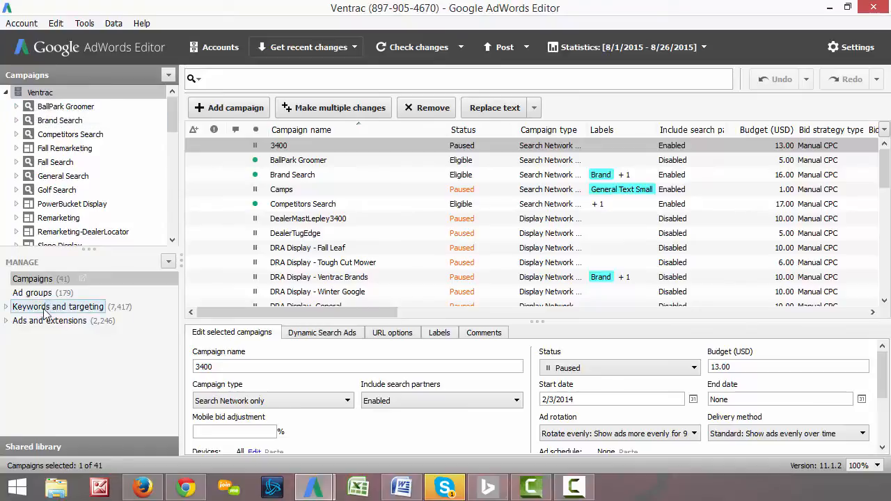
mouse_move(487, 485)
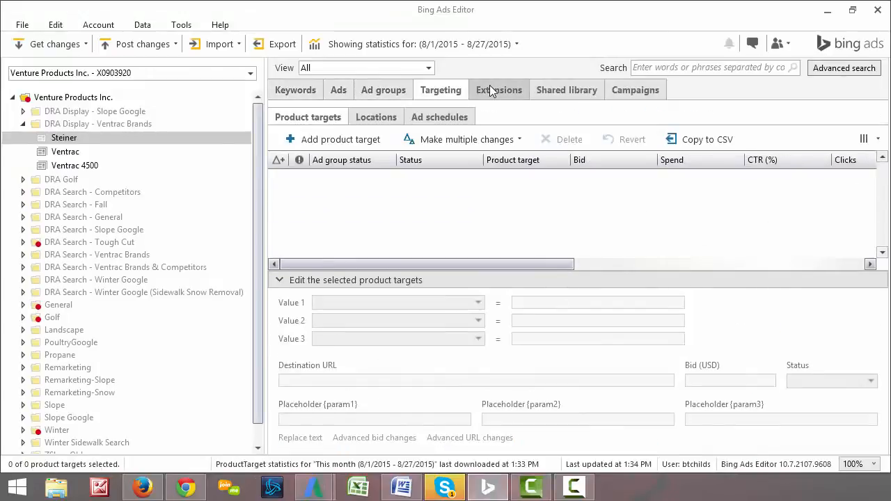
Browse the Campaigns, Targeting and Keywords tabs for the Steiner ad group.
click(633, 90)
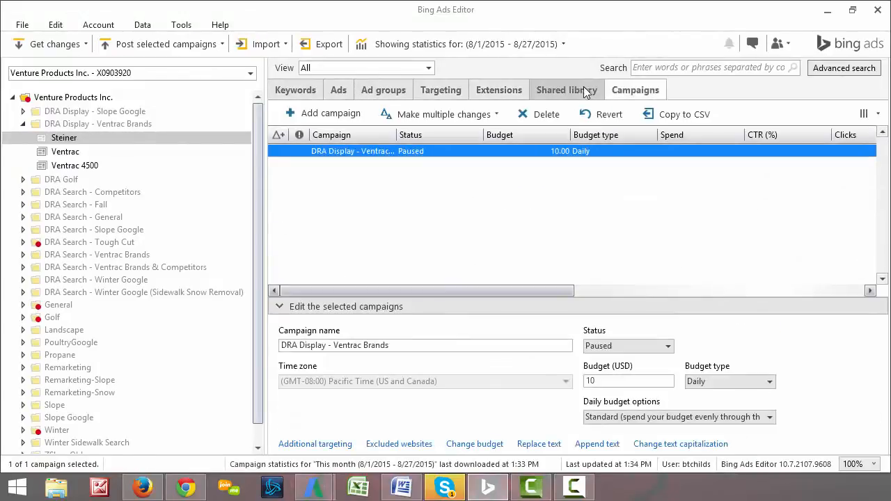
click(383, 90)
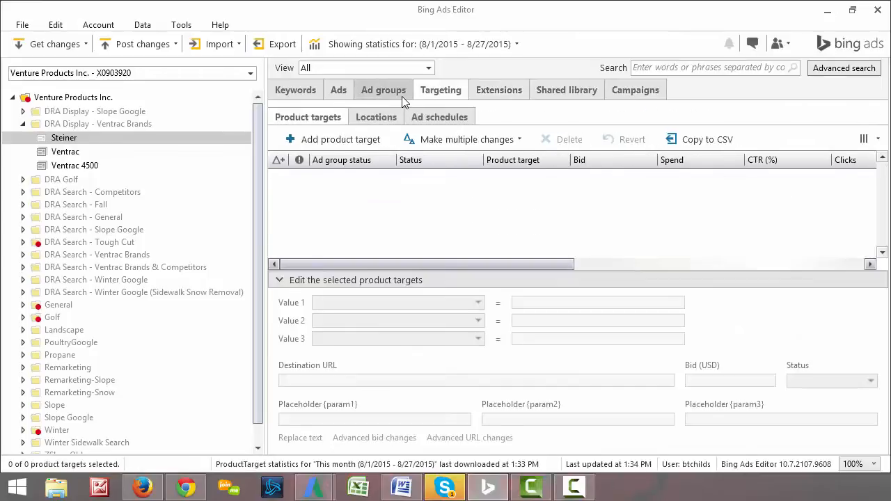
click(295, 89)
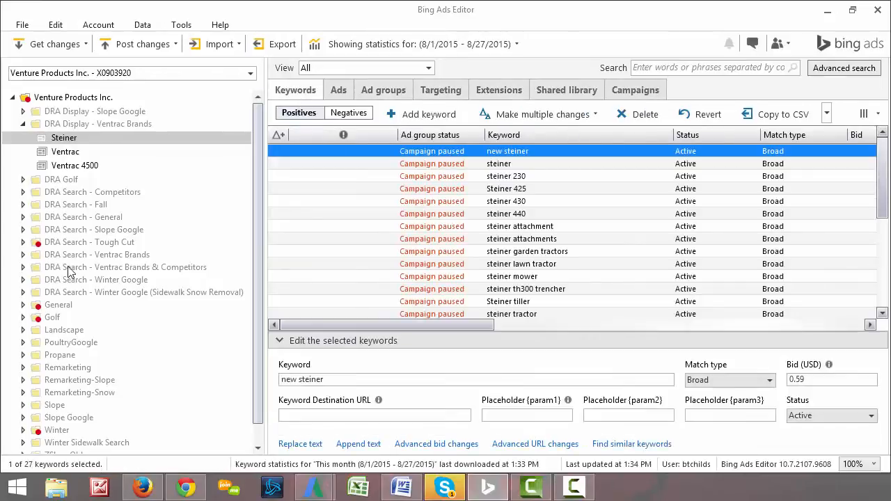
Open DRA Search - Winter Google and view its positive keywords, text ads, ad groups and product targets.
click(96, 279)
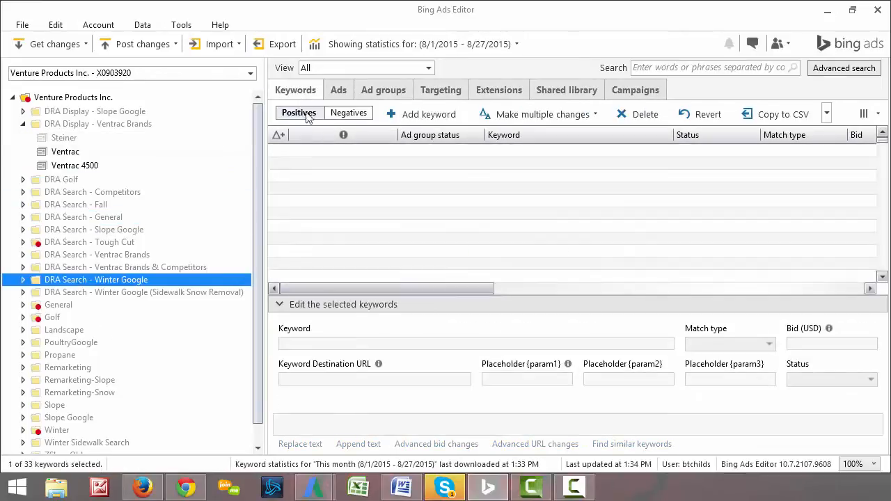
click(96, 279)
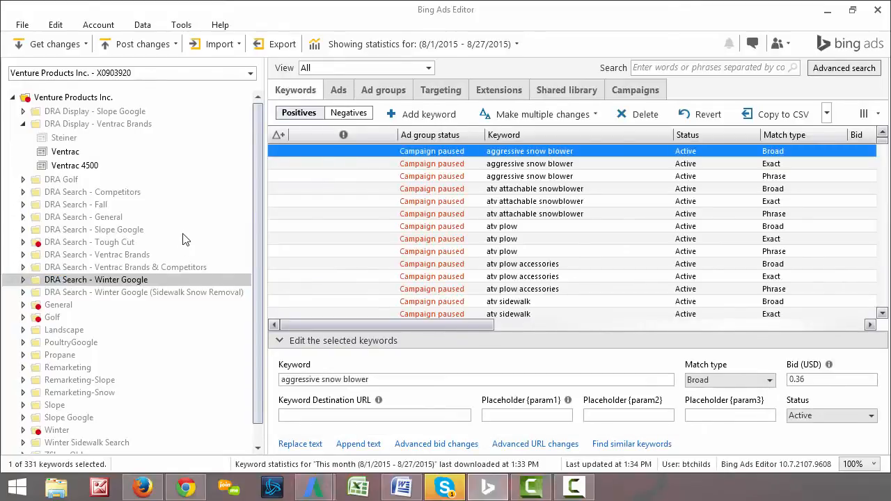
click(338, 89)
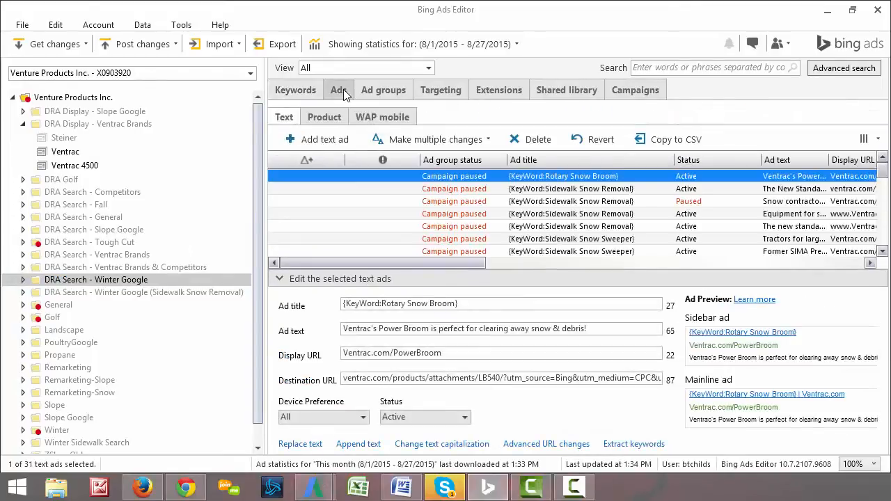
click(383, 89)
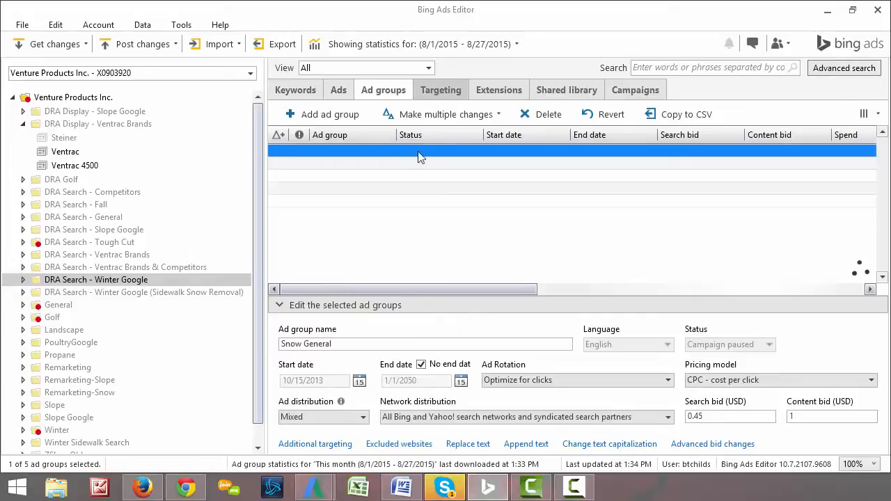
click(441, 90)
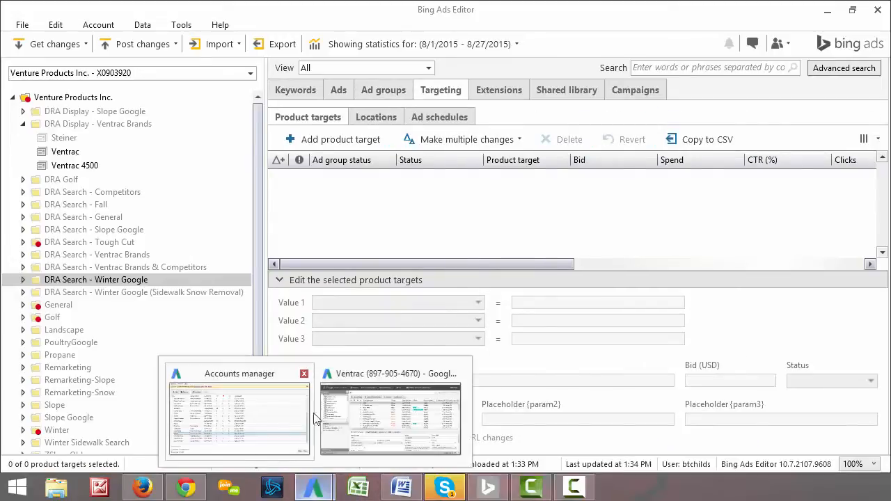
Select the Fall Remarketing campaign and list its 68 image ads.
click(389, 418)
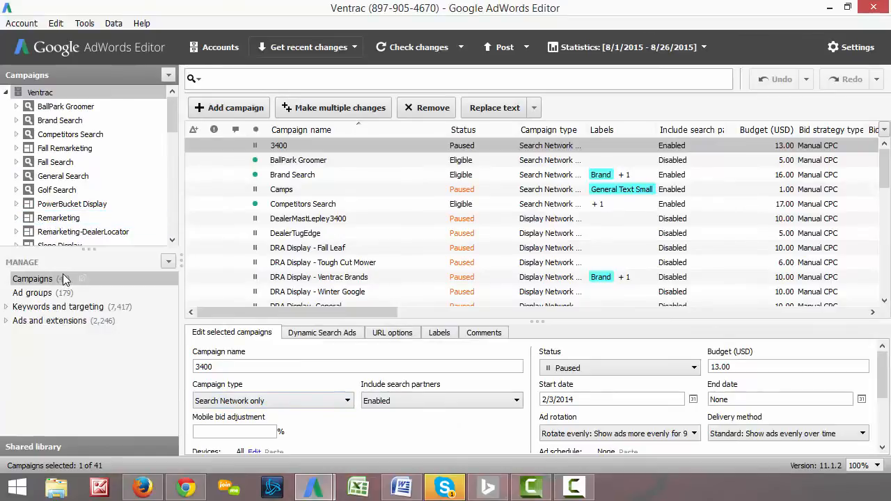
click(60, 120)
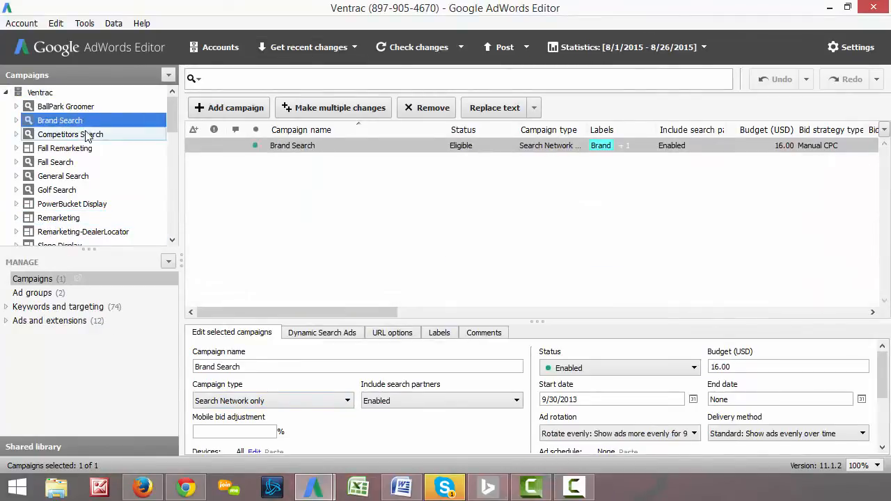
click(65, 148)
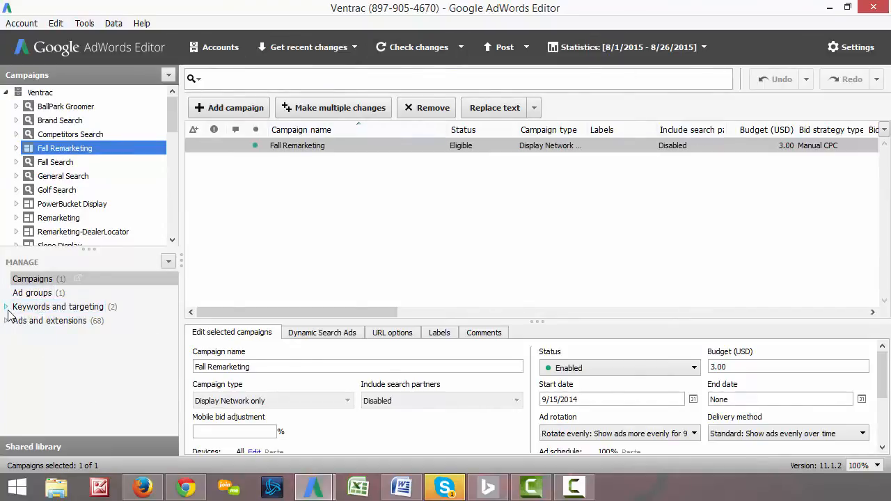
click(57, 306)
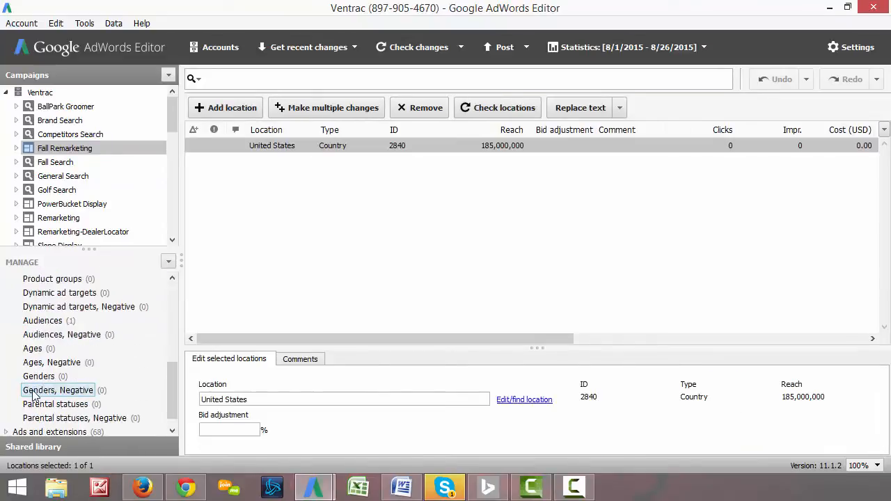
scroll(down, 3)
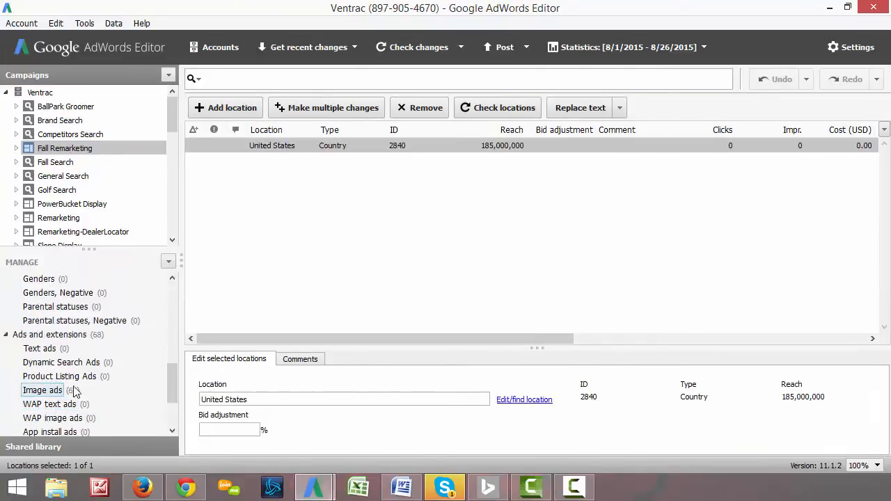
click(42, 390)
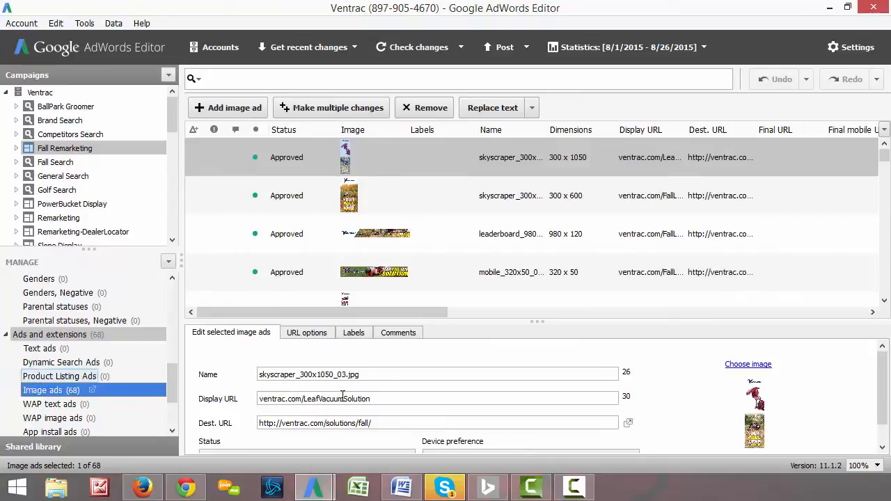
mouse_move(314, 486)
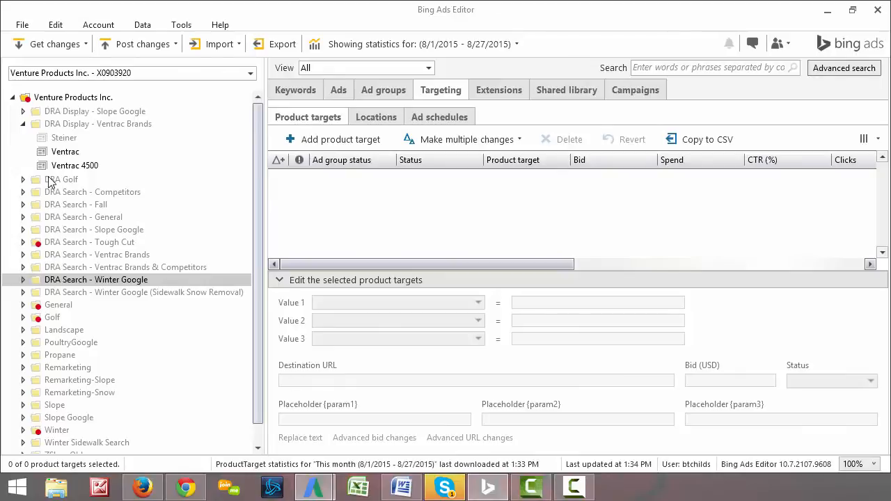
Expand DRA Golf and list the 10 keywords of the Golf Competitors ad group.
click(22, 180)
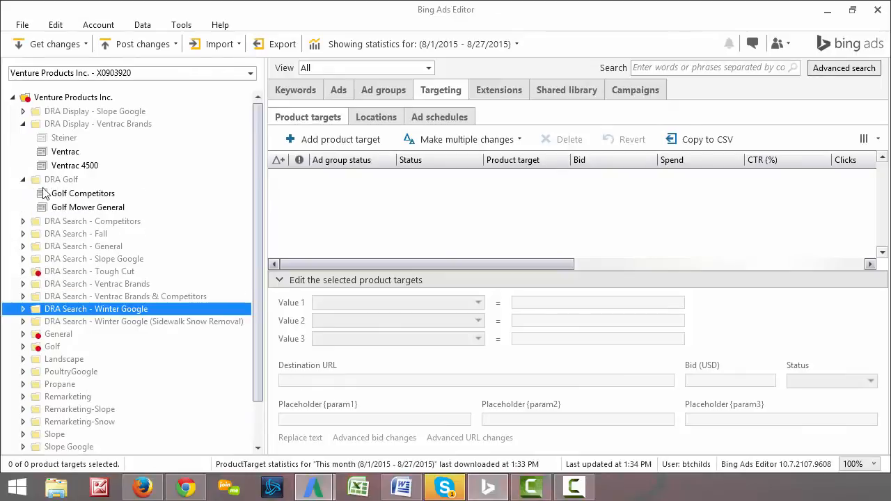
click(83, 193)
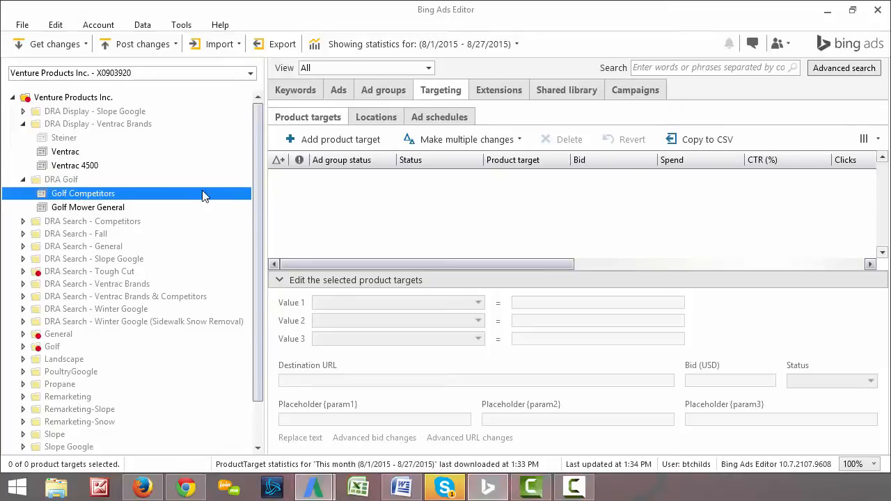
click(295, 89)
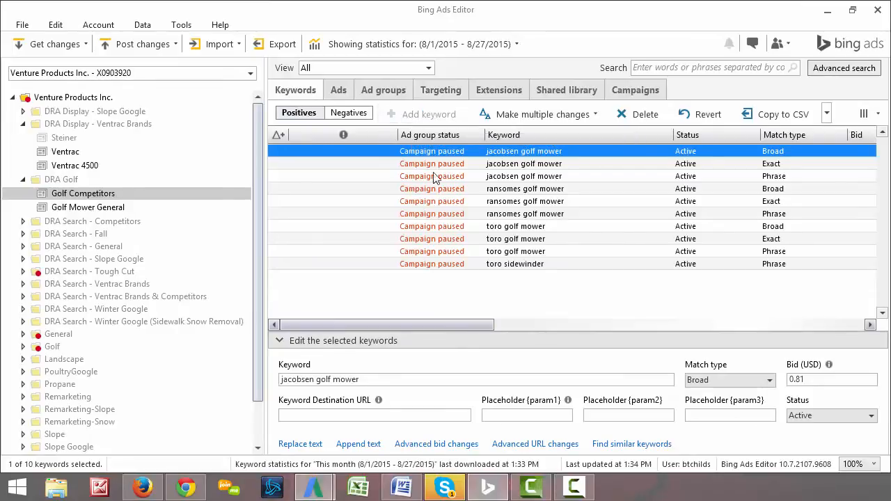
Add a new broad-match keyword row with the text 'search engine marketing agency'.
click(420, 113)
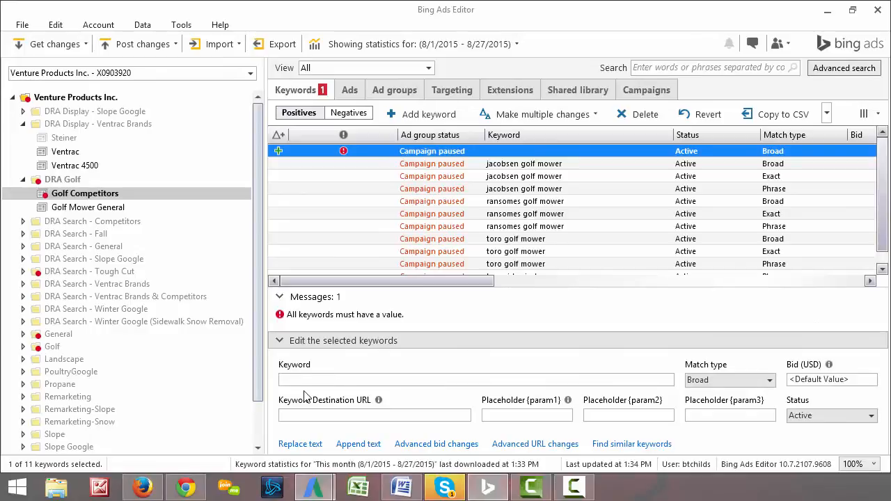
click(475, 380)
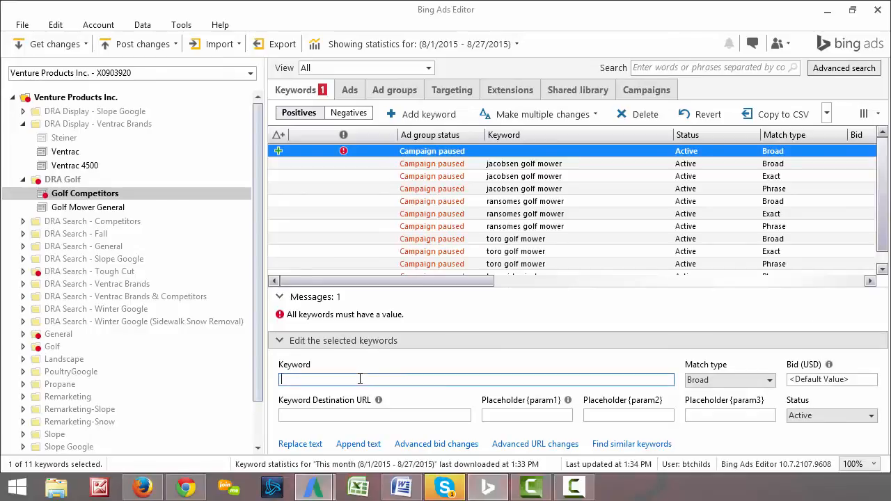
mouse_move(536, 380)
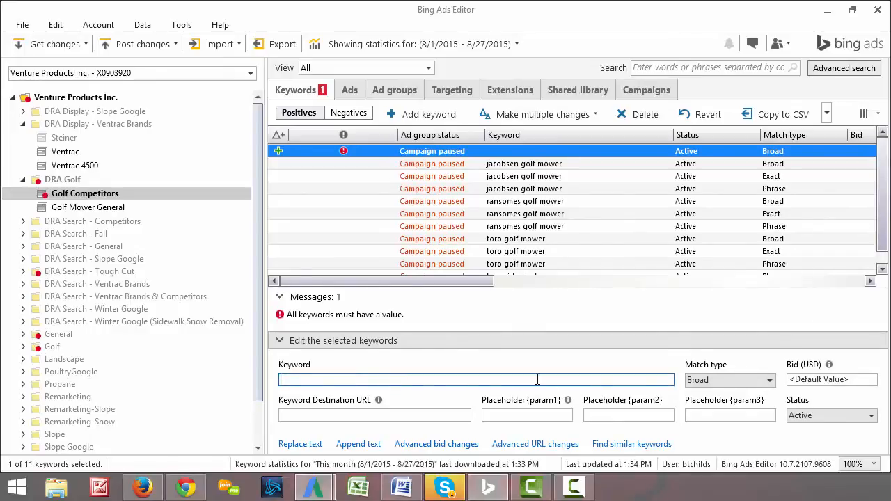
mouse_move(529, 377)
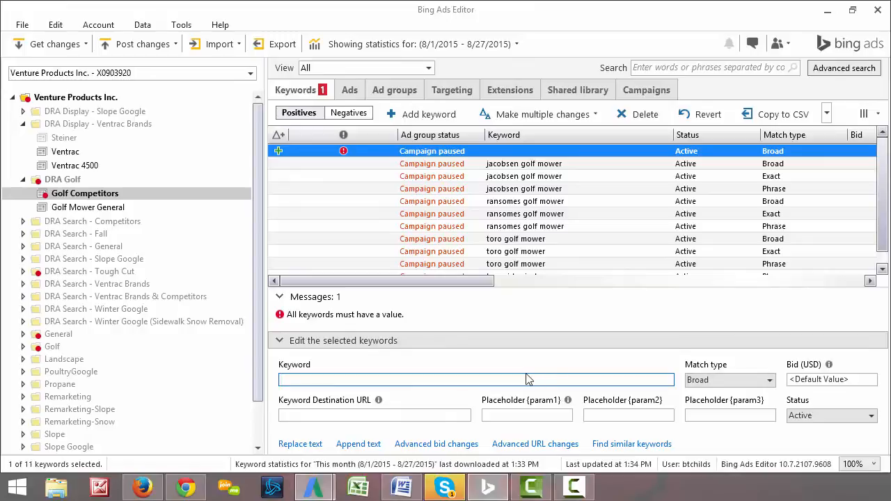
text(searc)
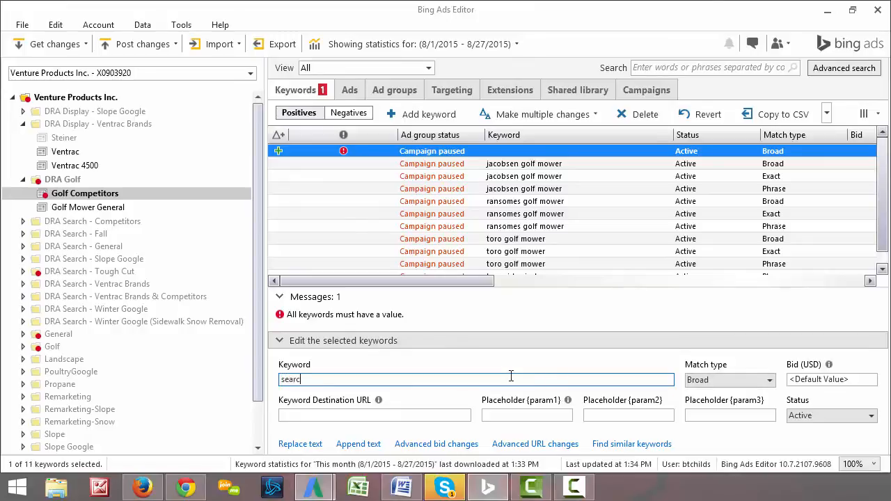
text(search engine marketing pla)
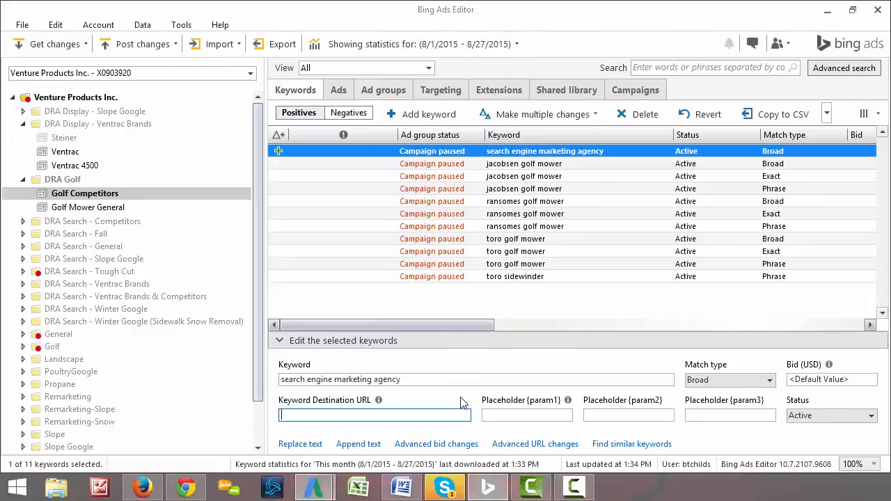
mouse_move(604, 373)
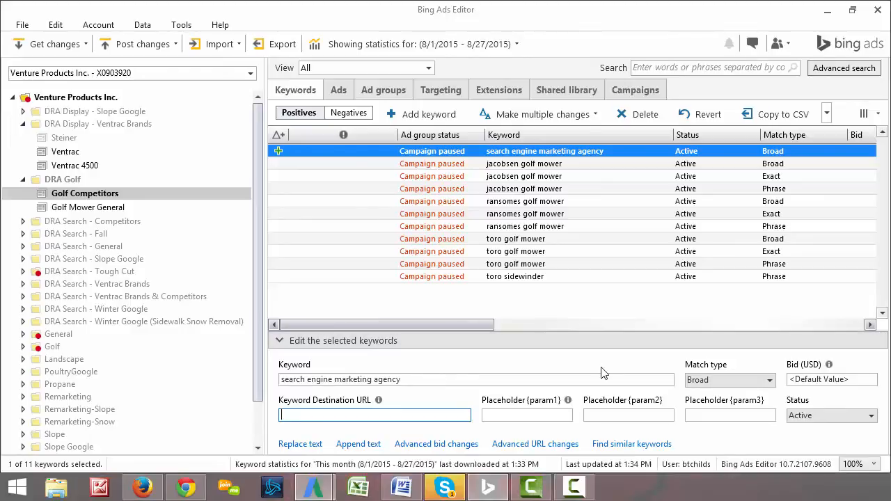
mouse_move(634, 367)
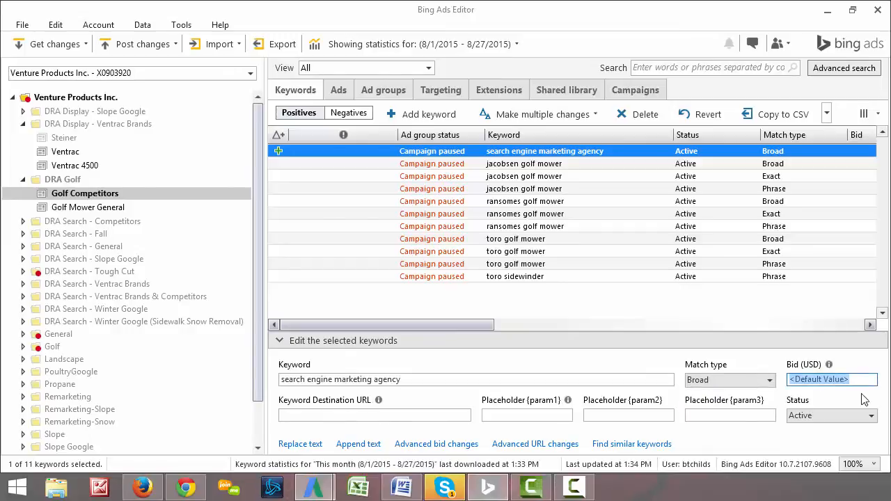
mouse_move(555, 346)
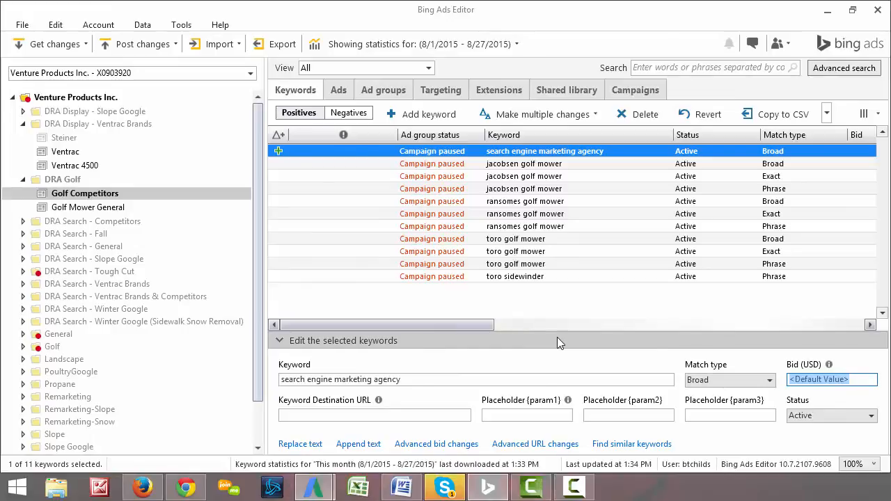
mouse_move(341, 463)
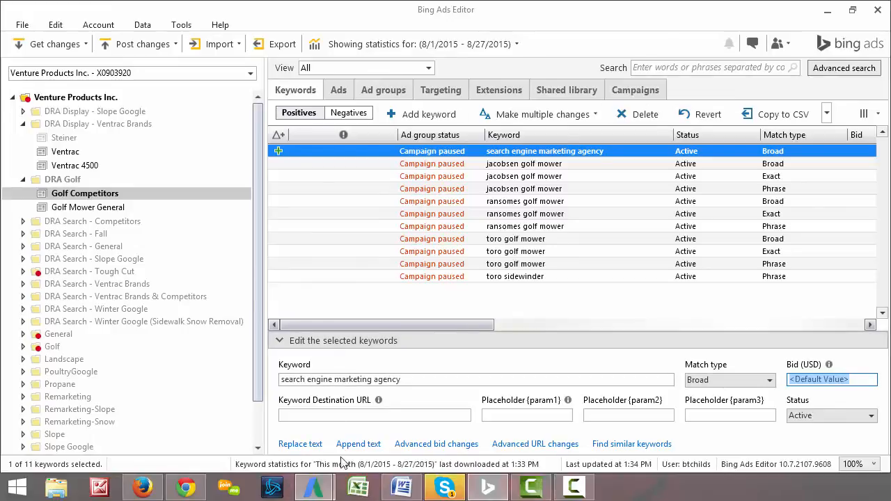
Bring the Ventrac AdWords window forward and open Fall Ads under Fall Search.
click(487, 486)
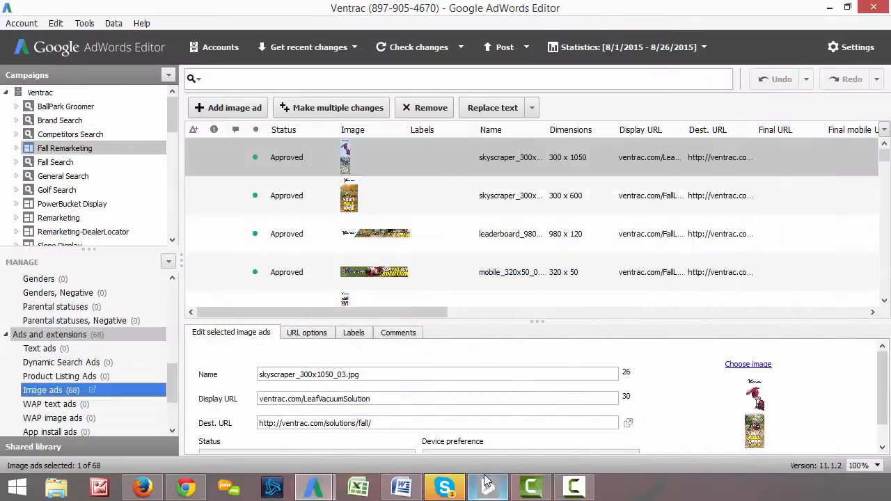
click(487, 486)
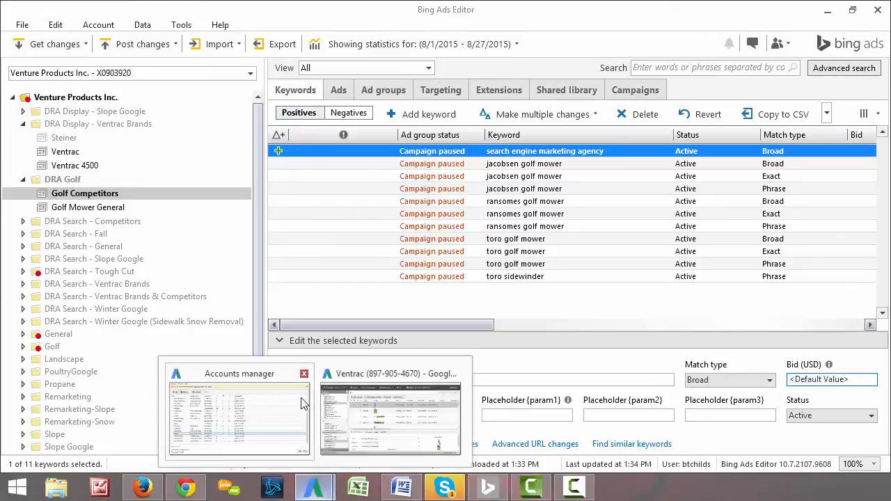
click(390, 414)
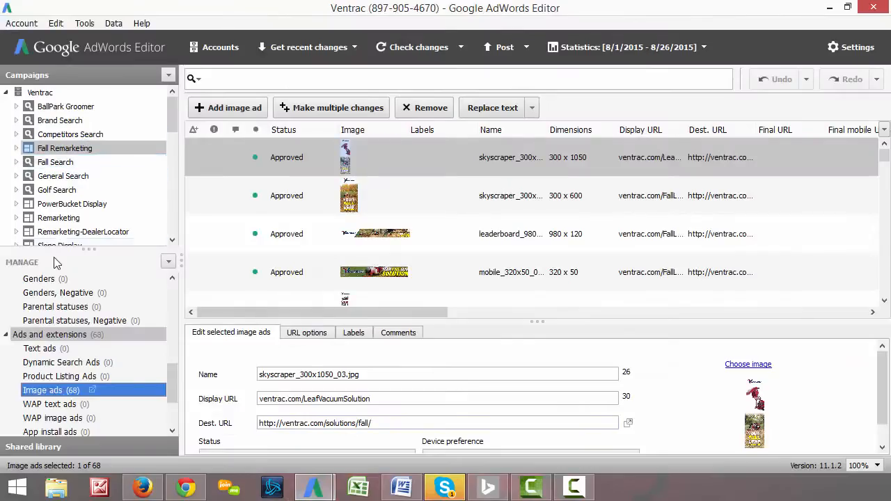
click(55, 161)
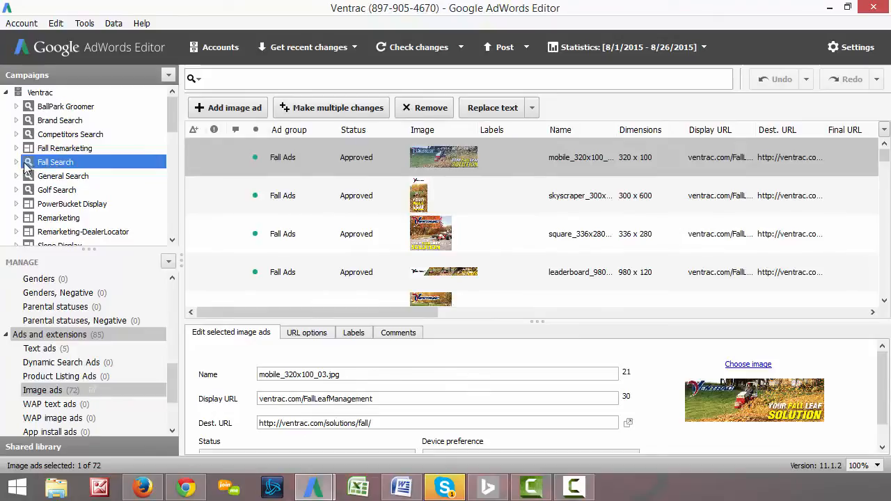
mouse_move(58, 217)
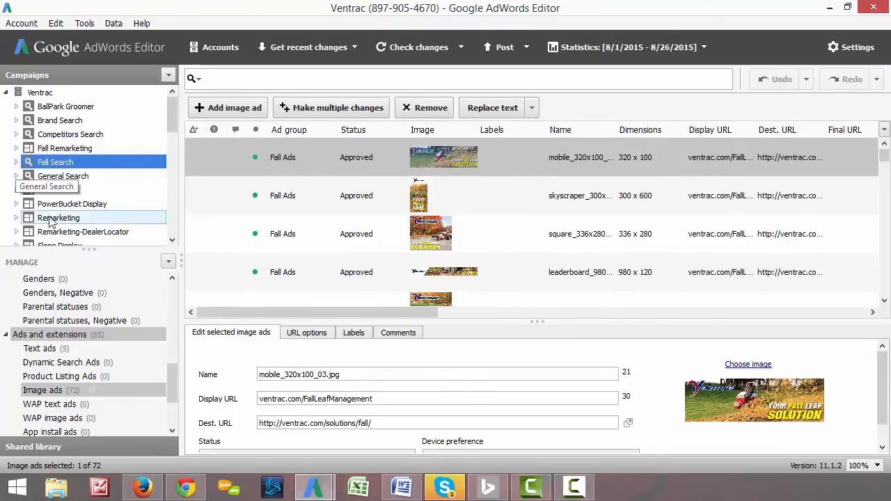
click(16, 161)
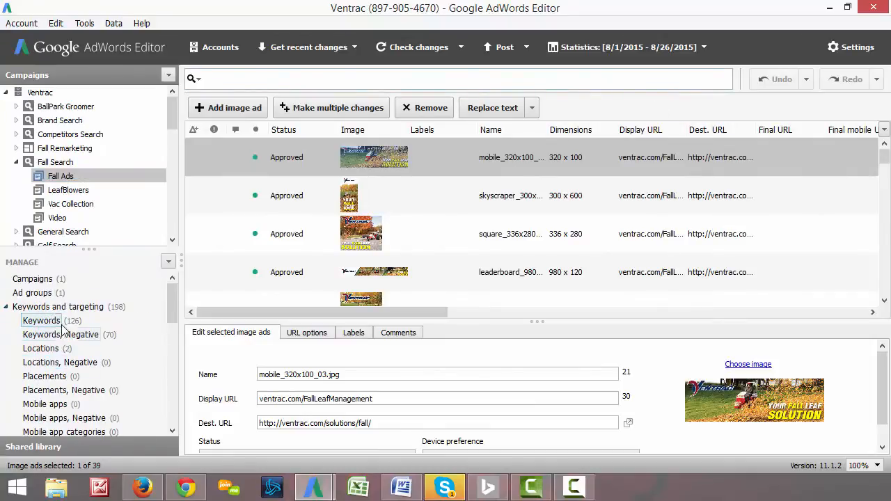
In Fall Ads keywords, add a broad-match keyword 'search engine marketing agency'.
click(41, 320)
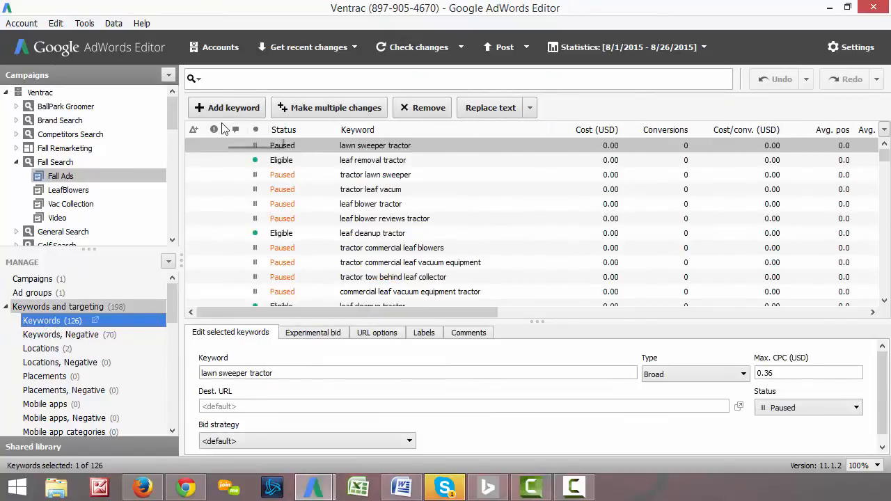
click(227, 107)
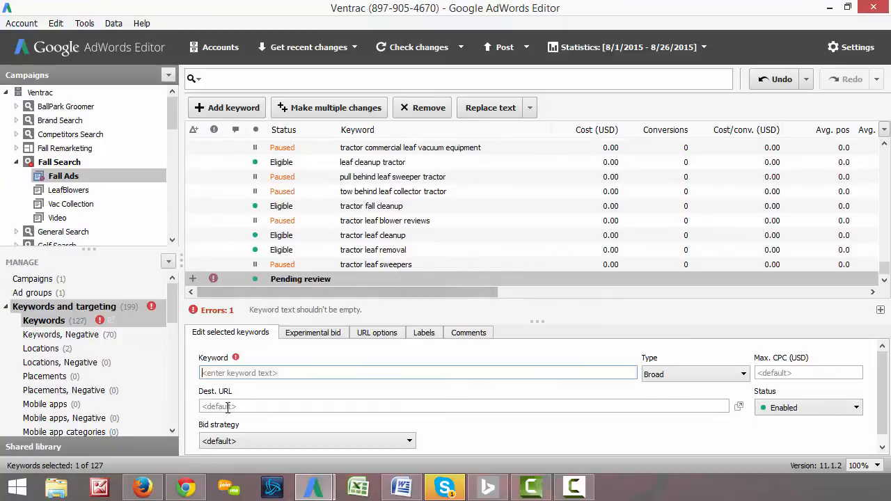
click(742, 374)
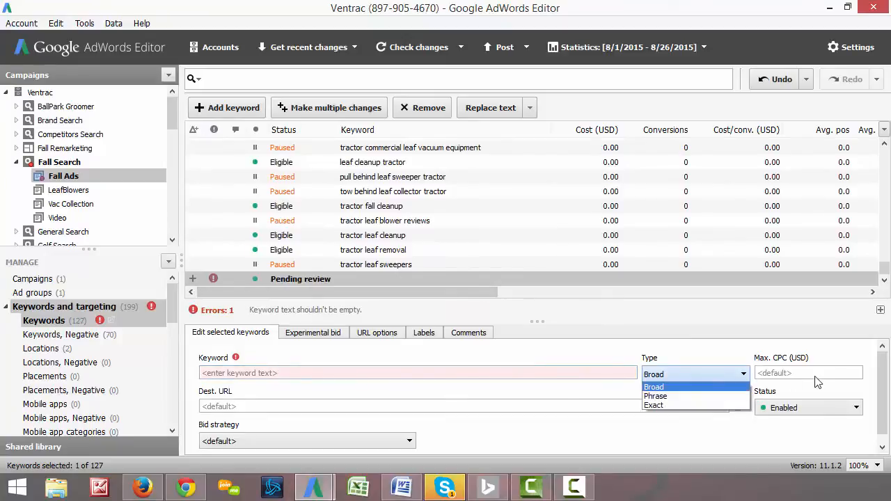
click(654, 387)
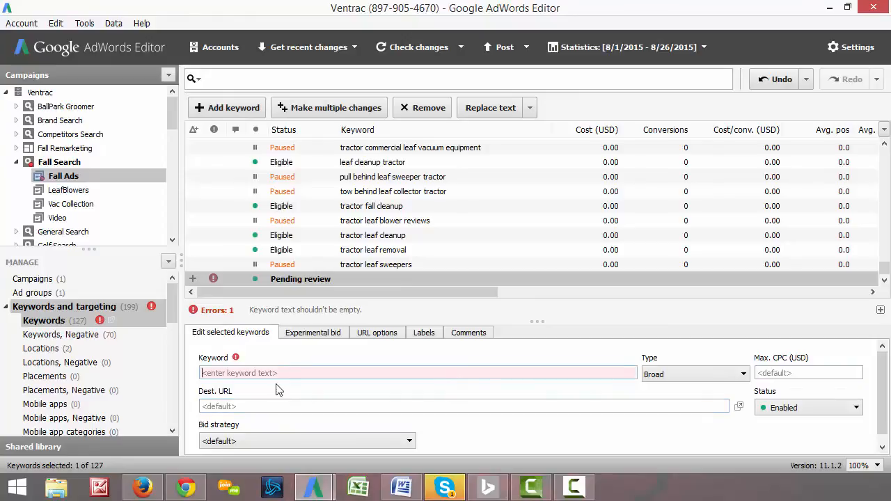
text(s)
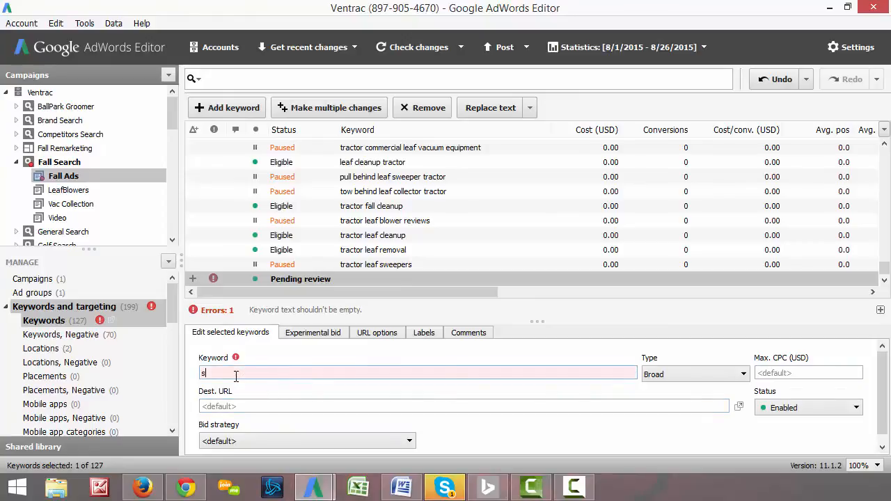
text(earch engine marketing)
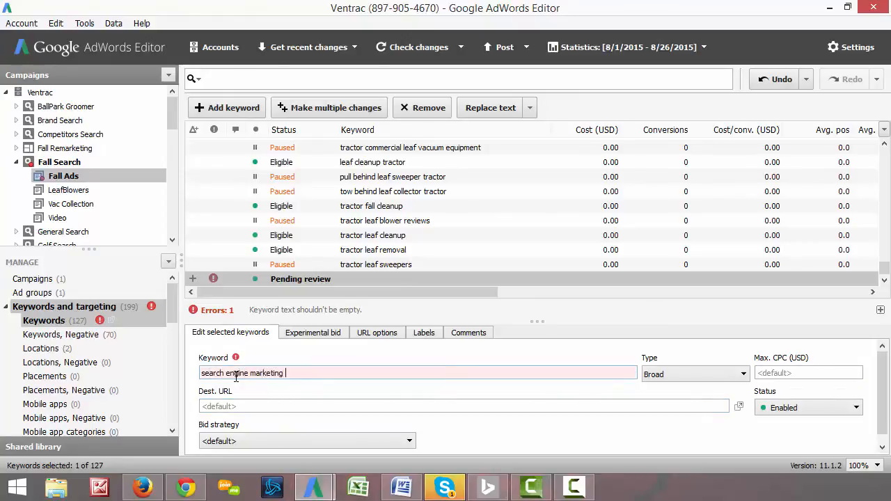
text(agency)
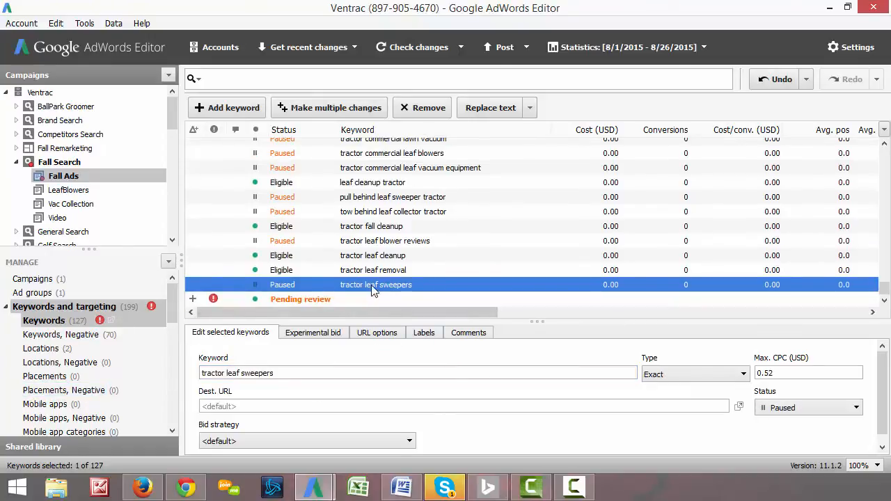
Discard the unfinished keyword, browse Text, Product Listing and Image ads, and add a text ad.
click(421, 107)
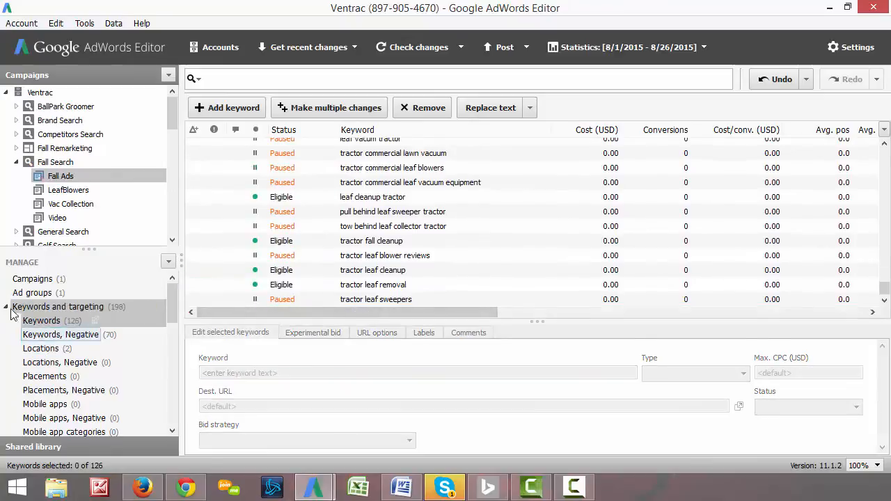
click(5, 321)
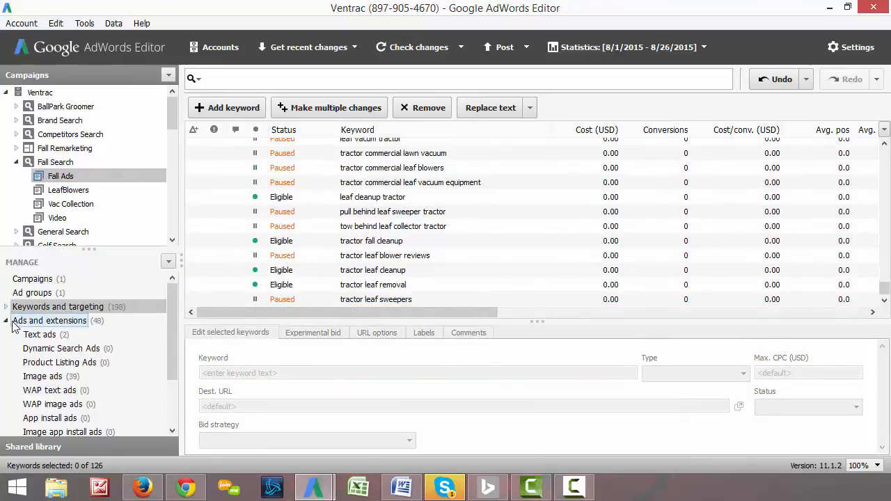
click(39, 334)
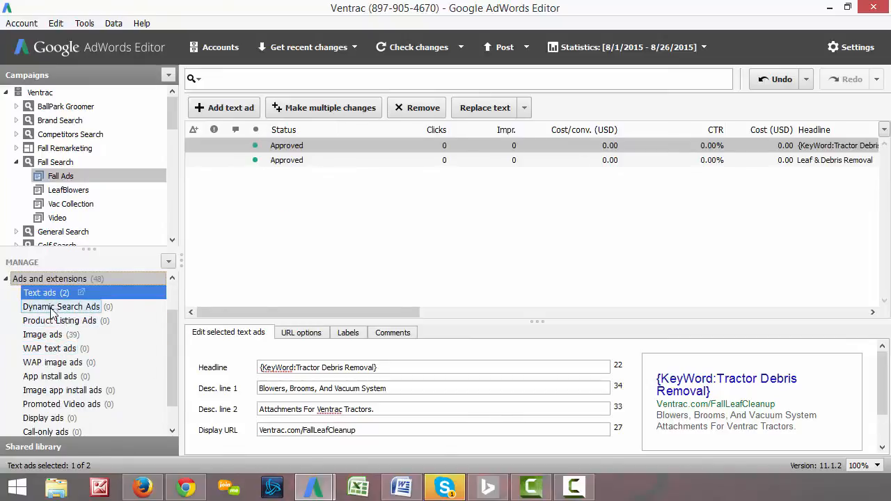
click(59, 320)
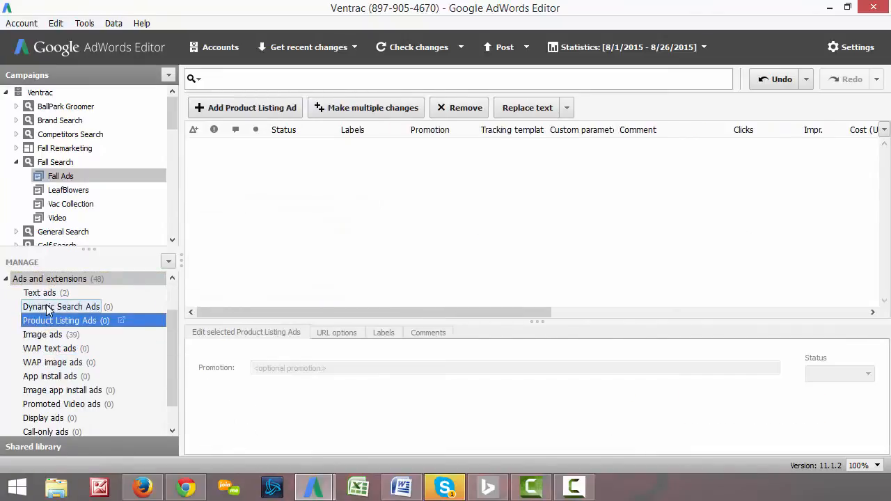
click(41, 334)
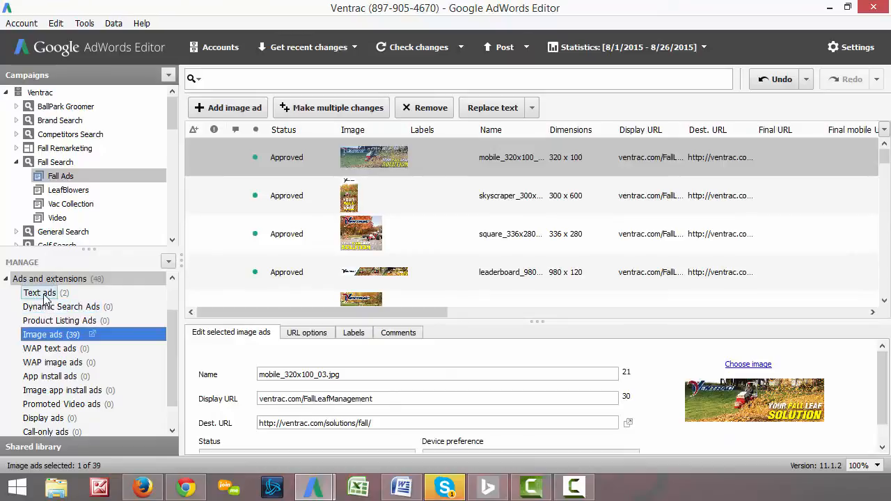
click(39, 292)
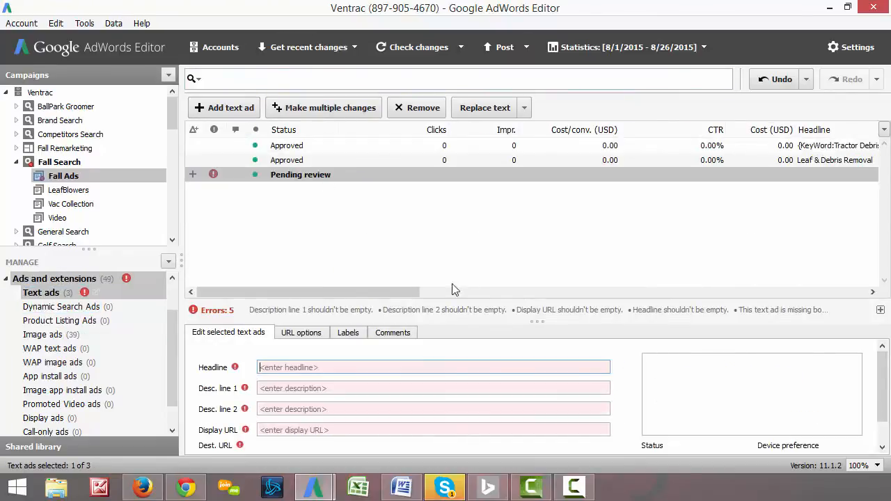
mouse_move(333, 322)
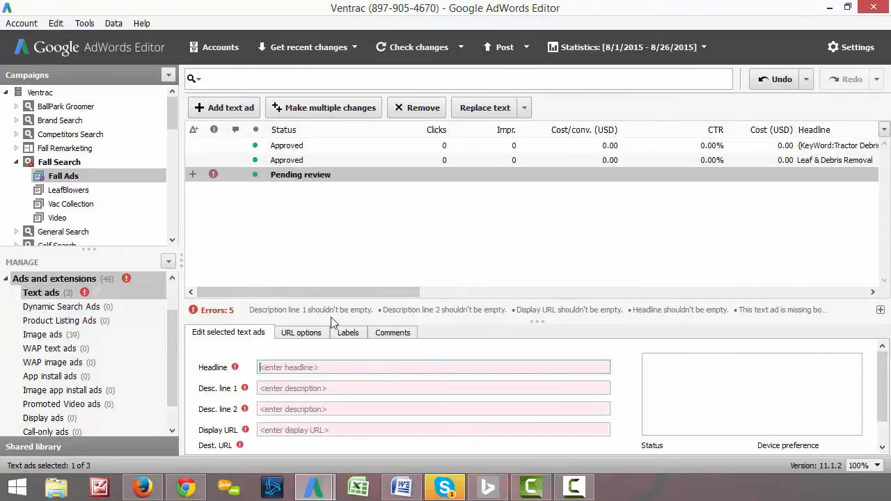
click(431, 409)
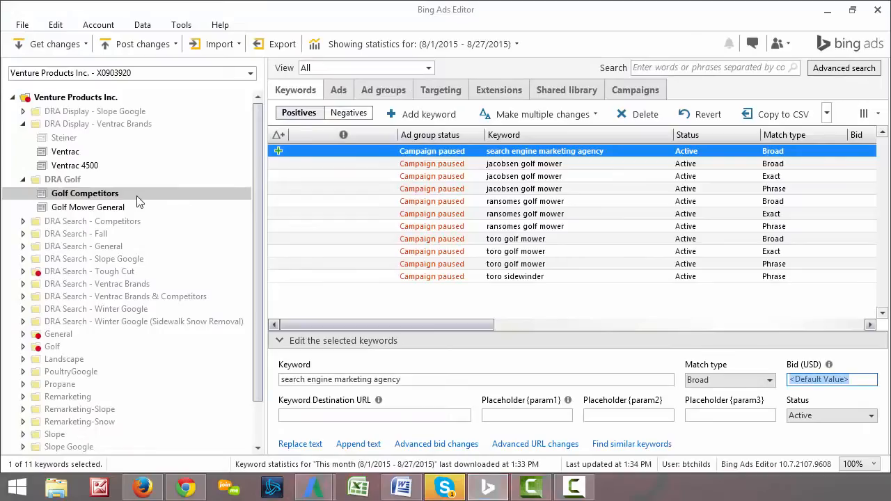
mouse_move(295, 89)
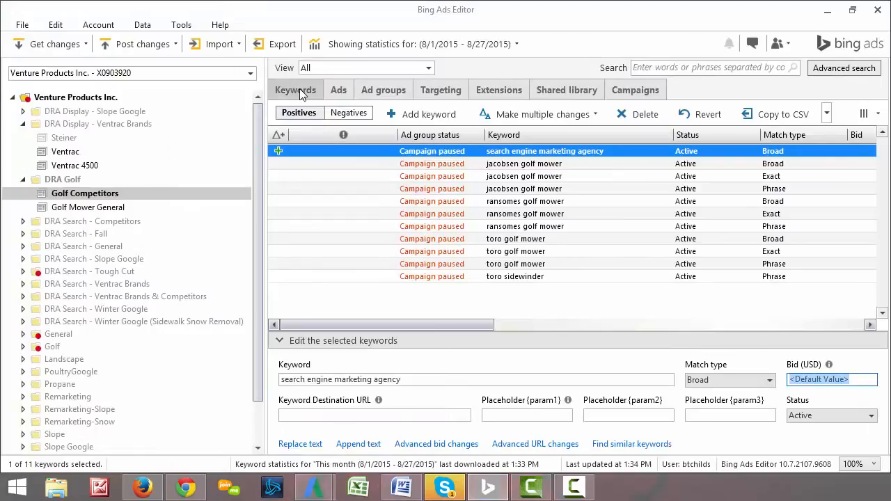
Add a blank text ad to Golf Competitors and step through its title, text and display URL fields.
click(339, 89)
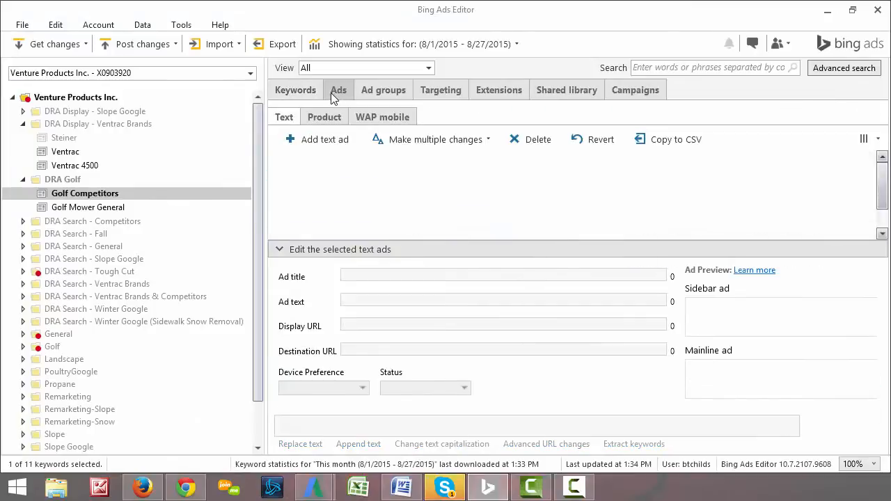
click(338, 89)
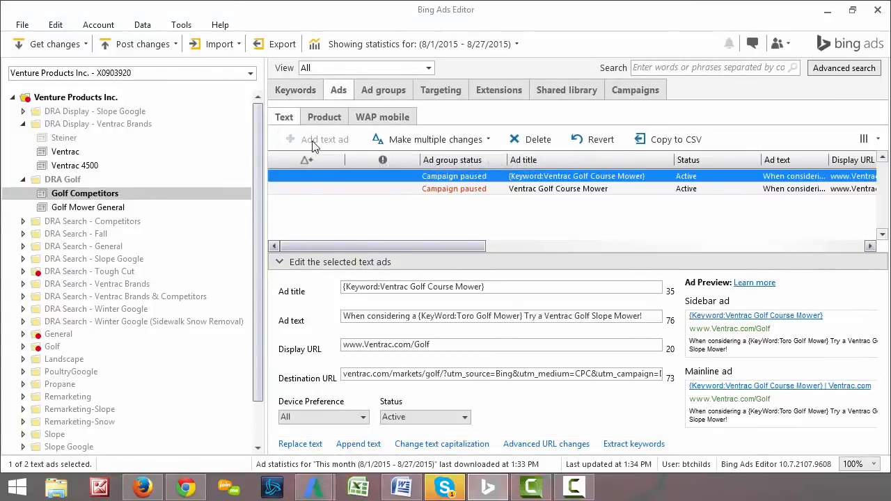
click(324, 139)
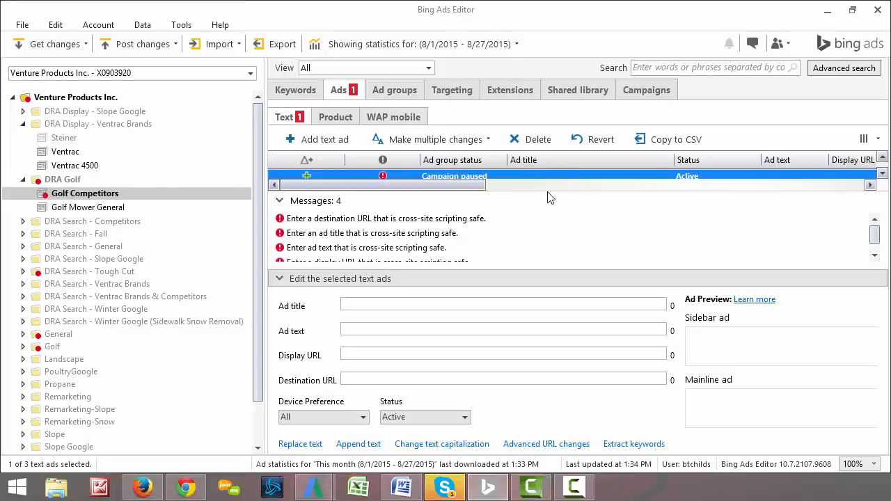
mouse_move(770, 173)
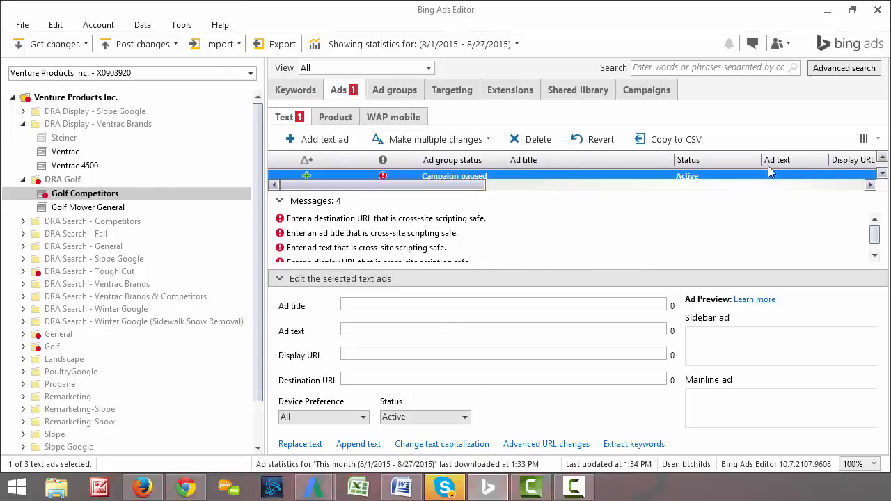
mouse_move(715, 182)
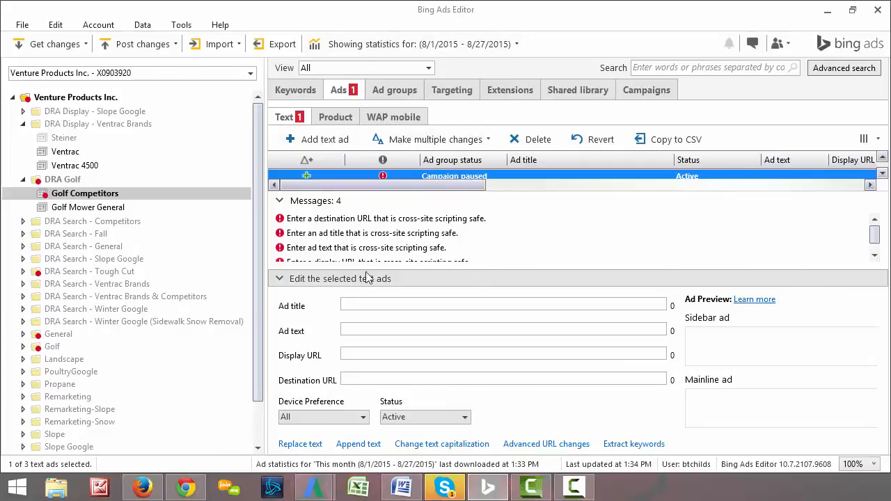
click(503, 304)
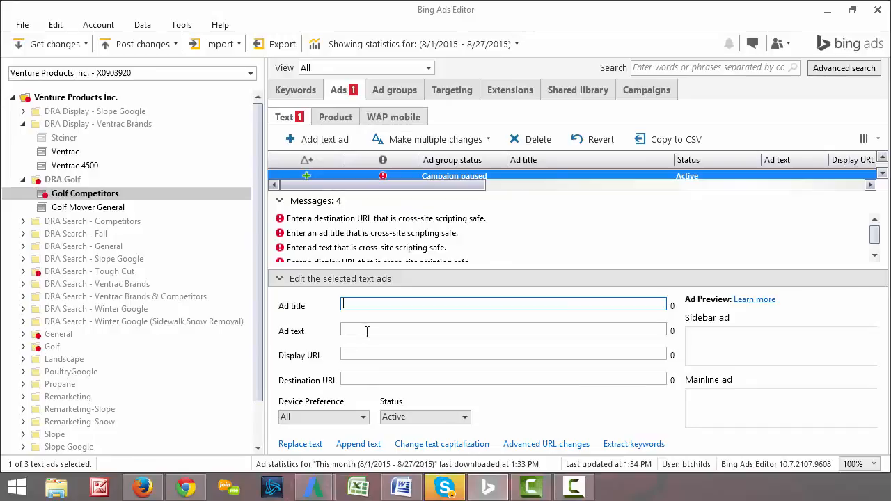
click(502, 329)
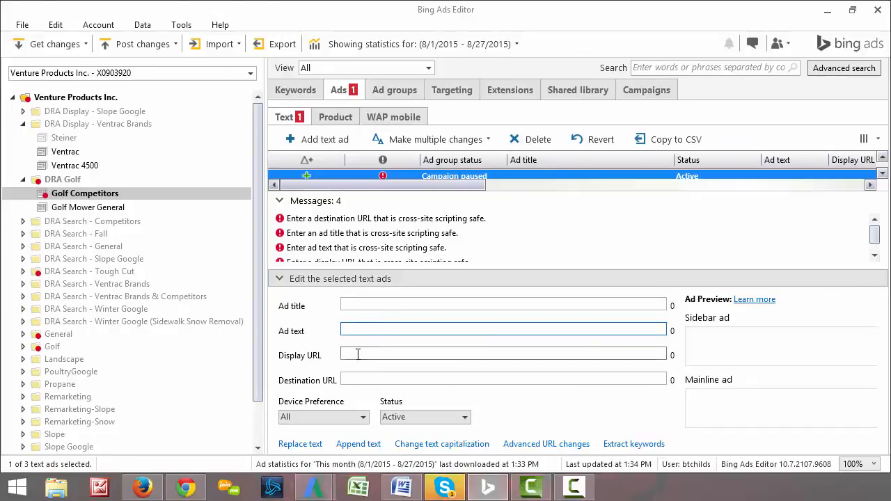
click(503, 355)
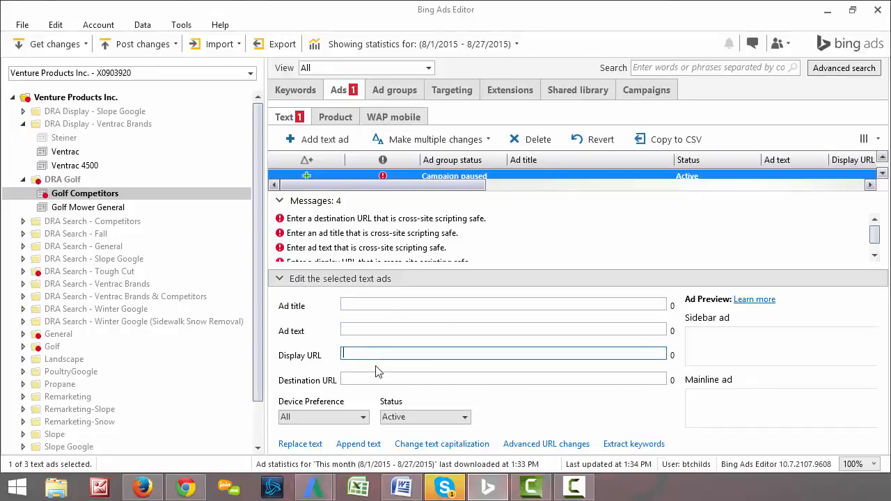
click(501, 379)
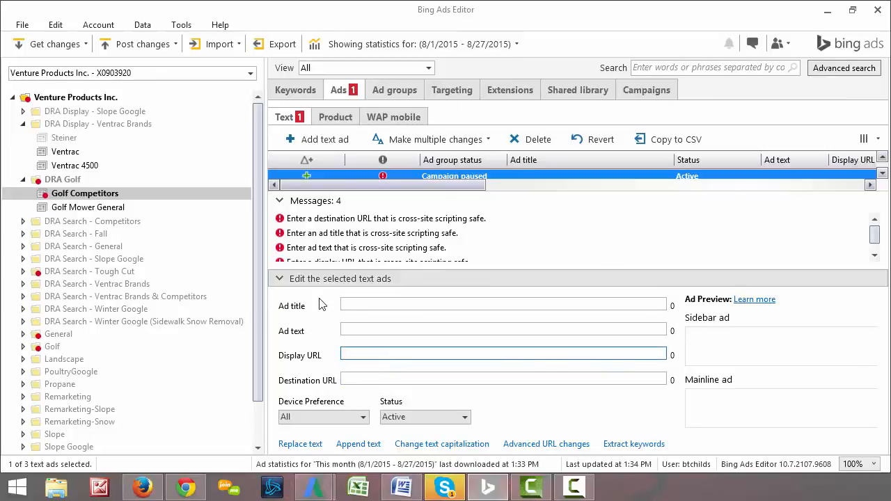
click(501, 354)
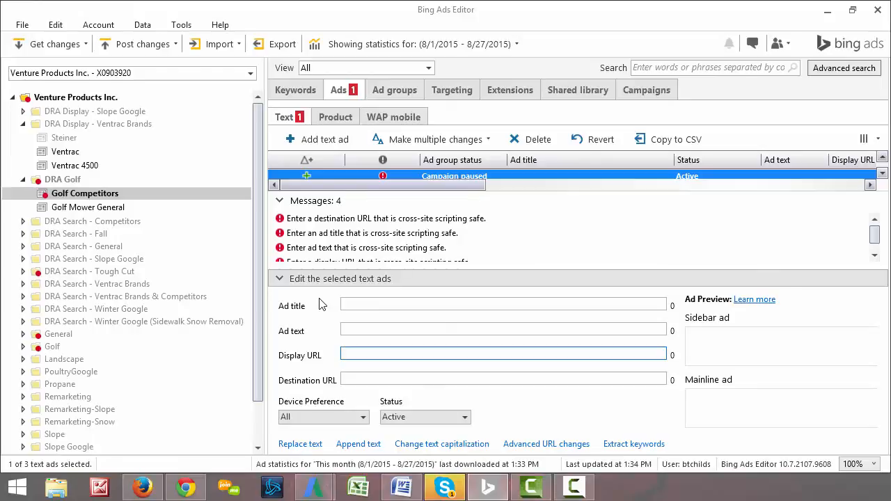
click(501, 353)
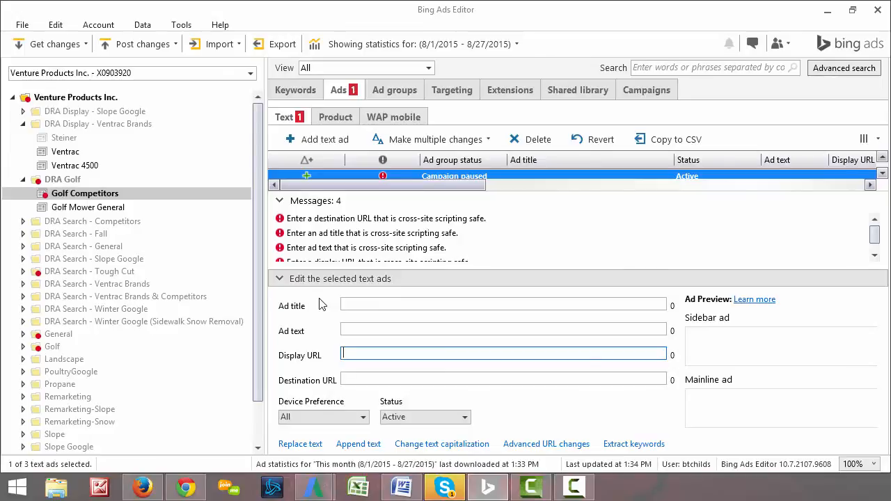
mouse_move(308, 293)
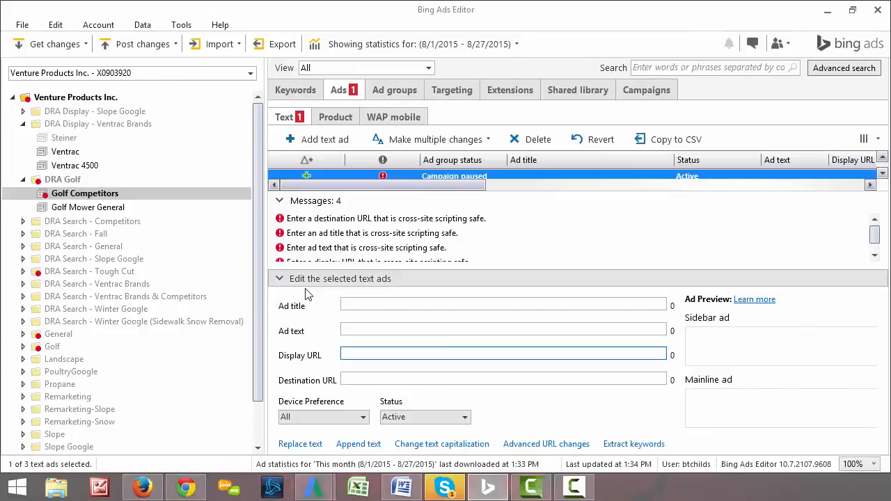
click(505, 354)
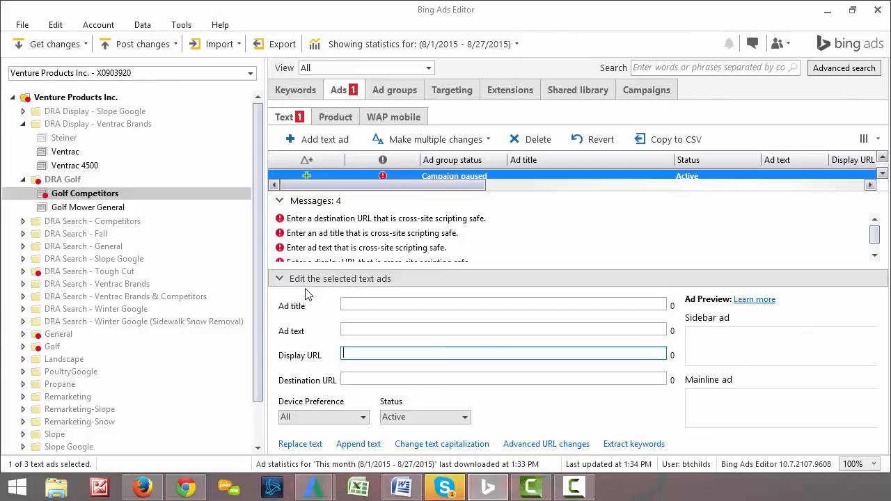